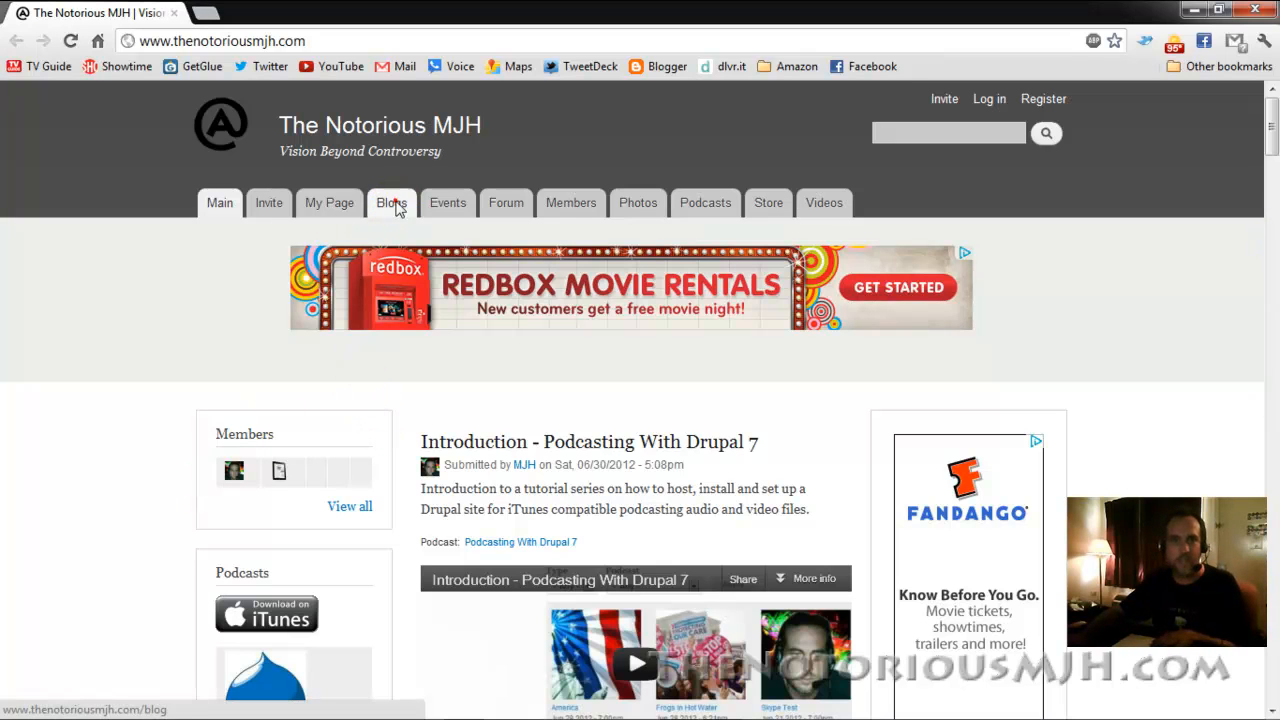
# - Browse the Blog Posts page with the 'Watching House' post, then go to the Forum tab
pyautogui.click(638, 202)
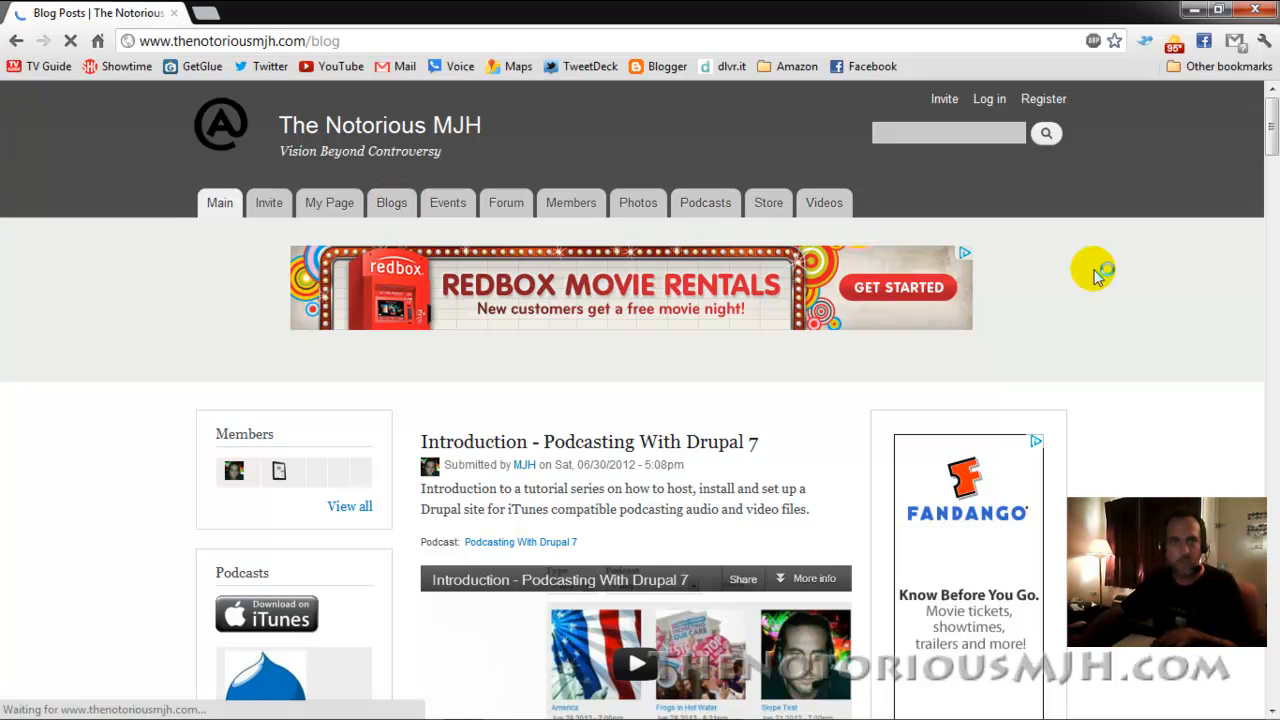
pyautogui.click(391, 202)
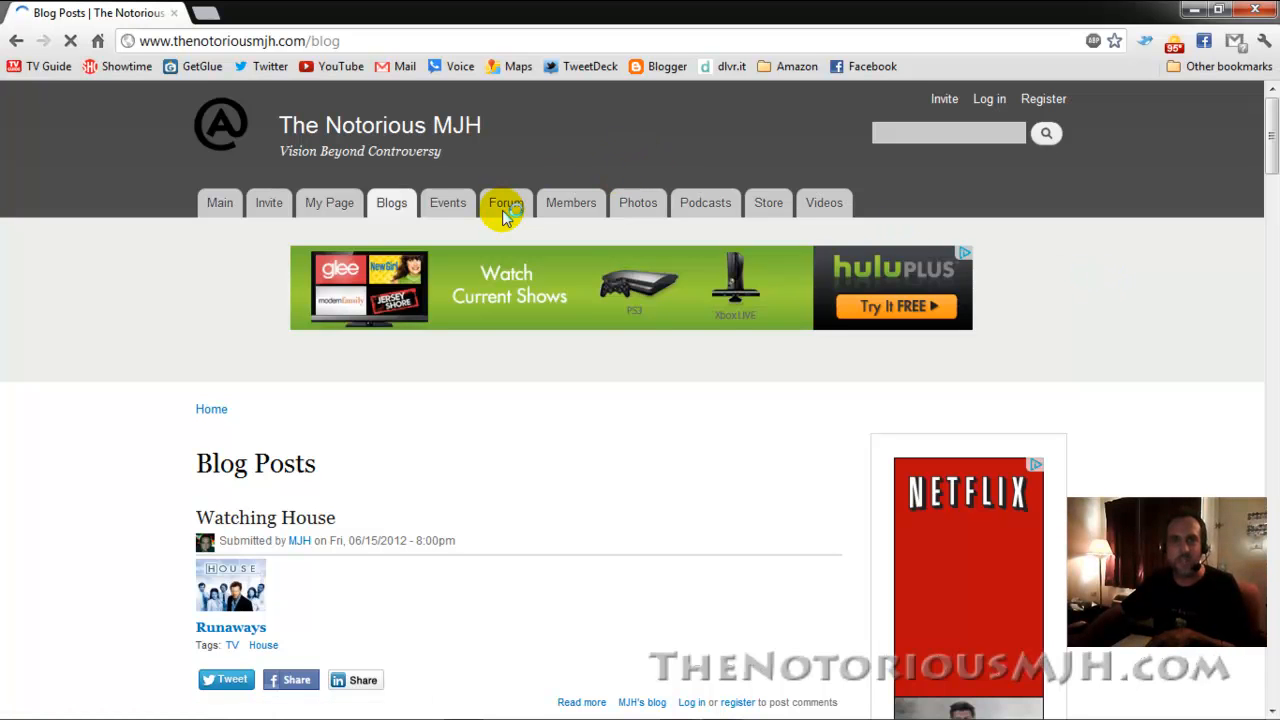
pyautogui.click(505, 202)
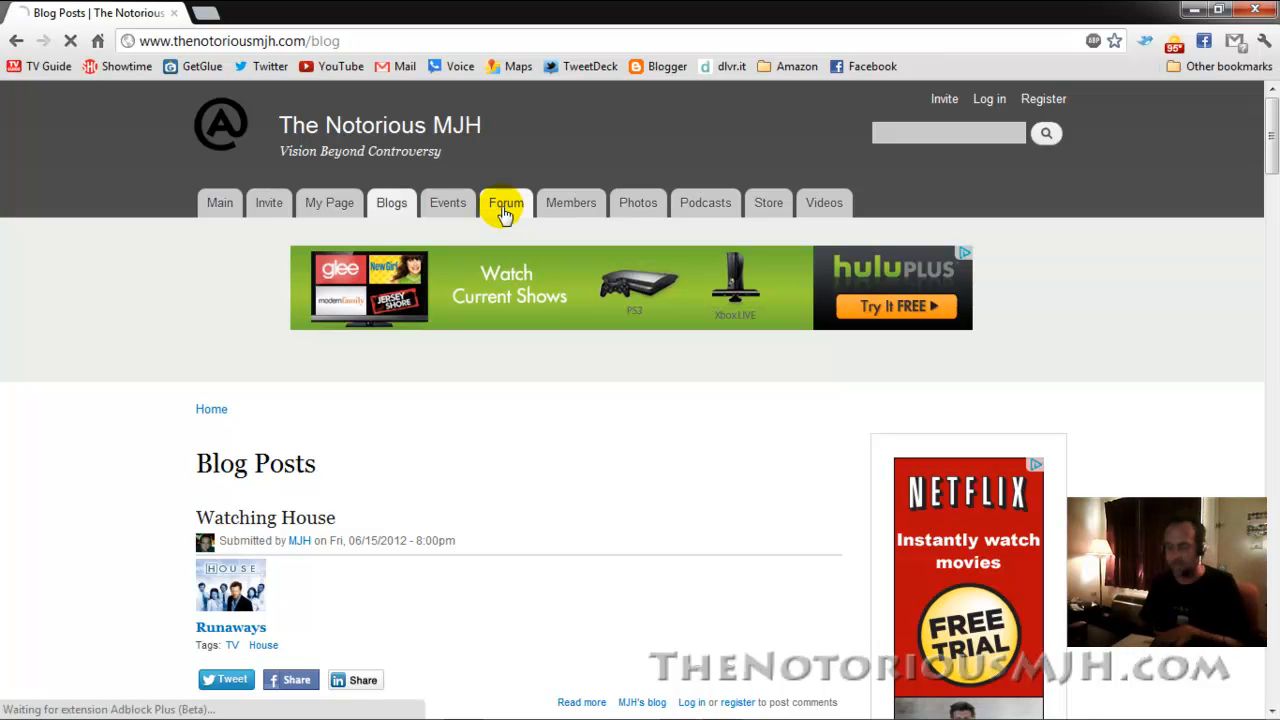
pyautogui.click(505, 202)
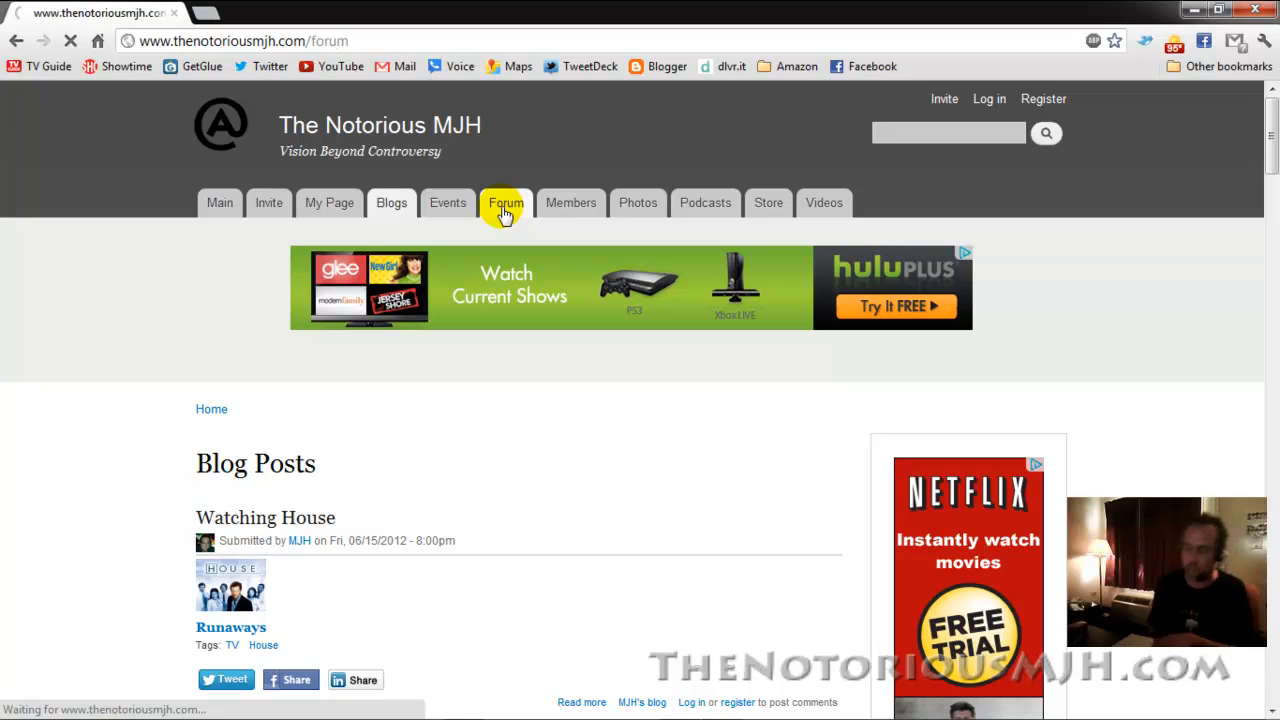
# - View the Forums page with its empty General discussion forum, then go to Invite
pyautogui.click(505, 202)
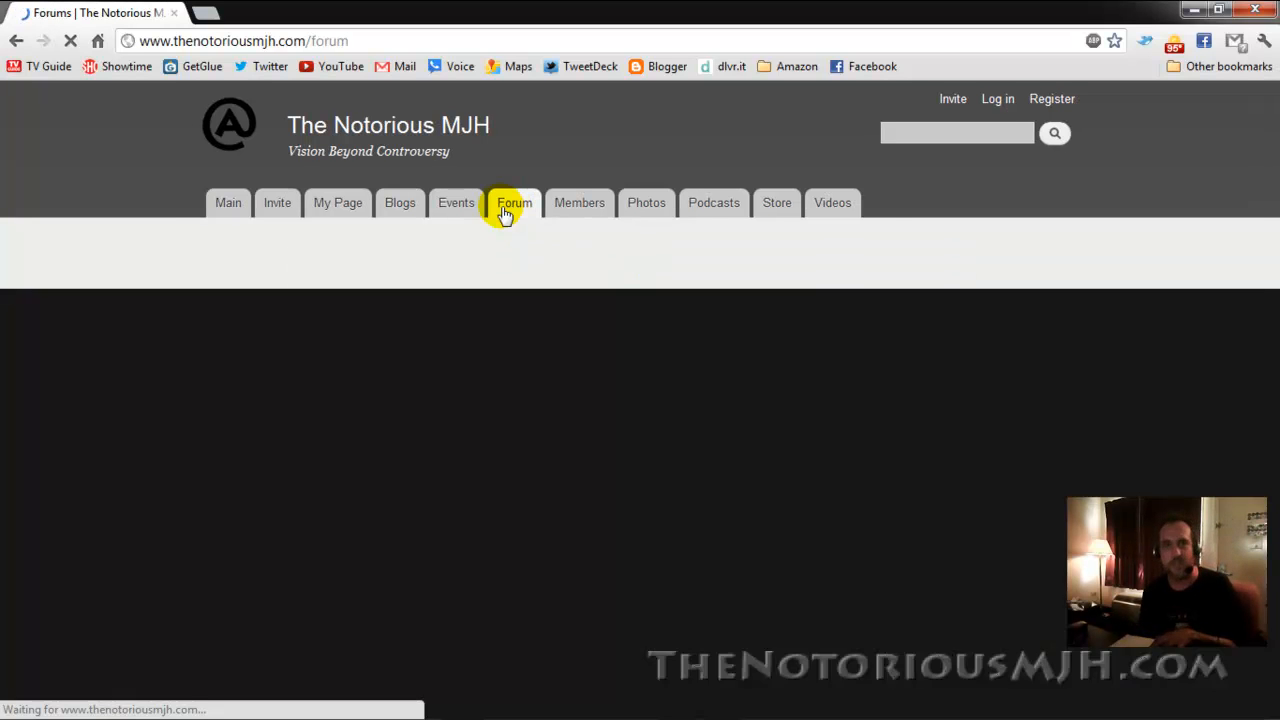
pyautogui.click(514, 202)
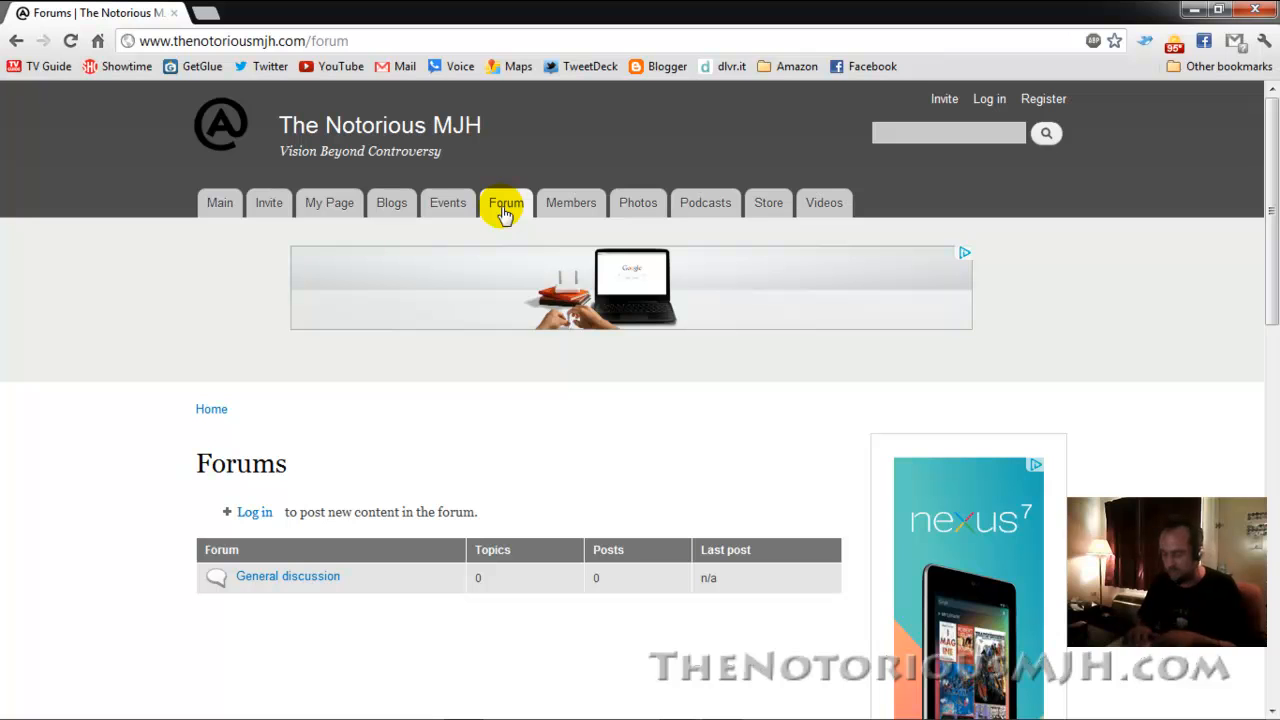
pyautogui.moveTo(267, 202)
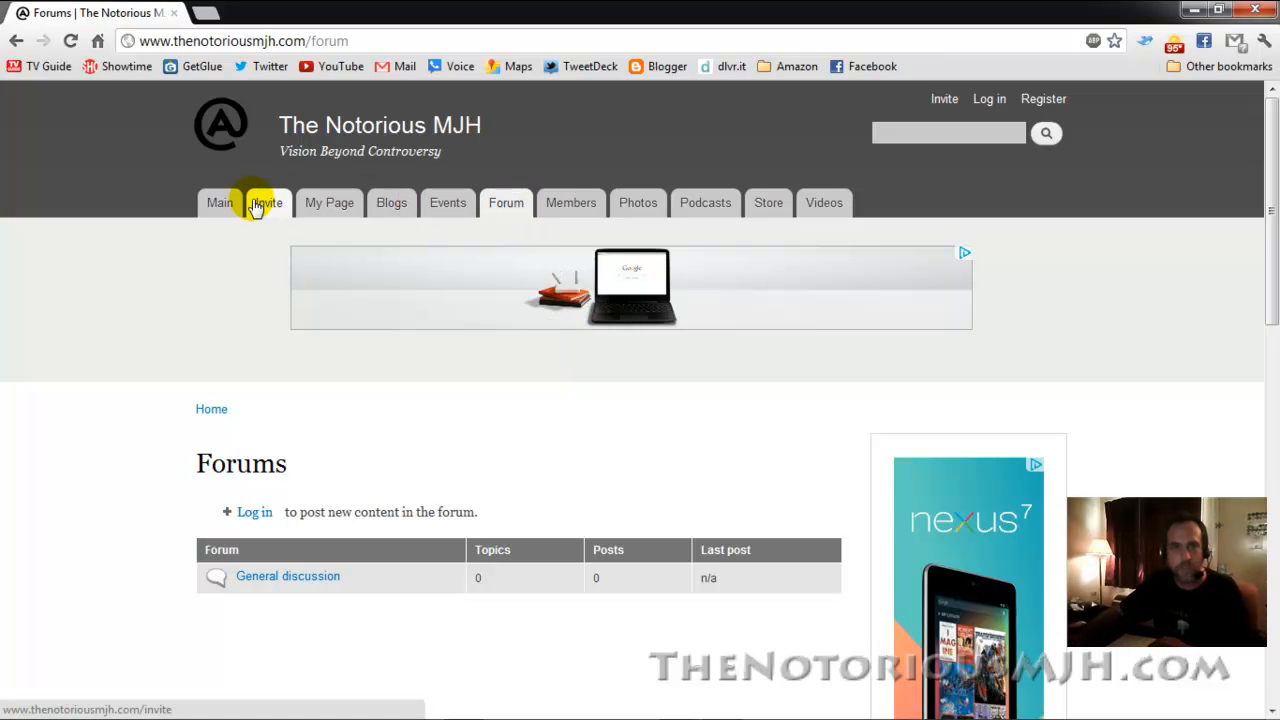
pyautogui.click(267, 203)
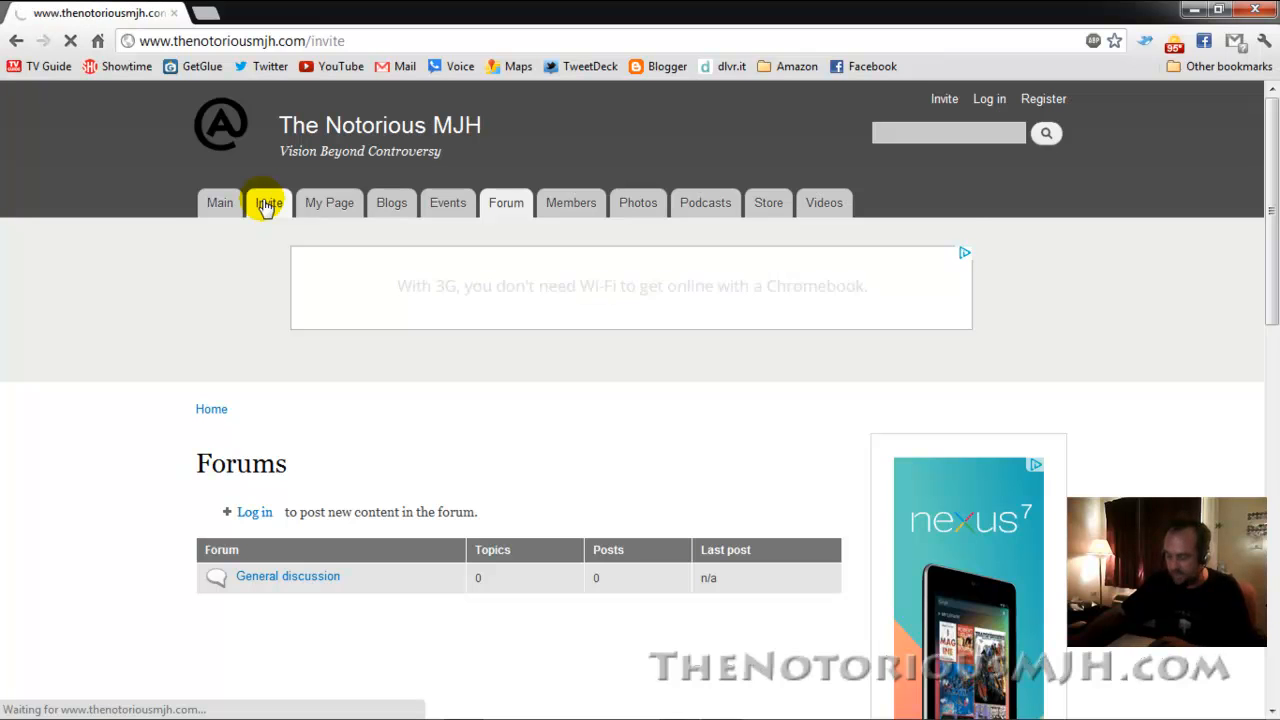
# - Review the 'Invite a friend' form, then move on to the Photos tab
pyautogui.click(268, 202)
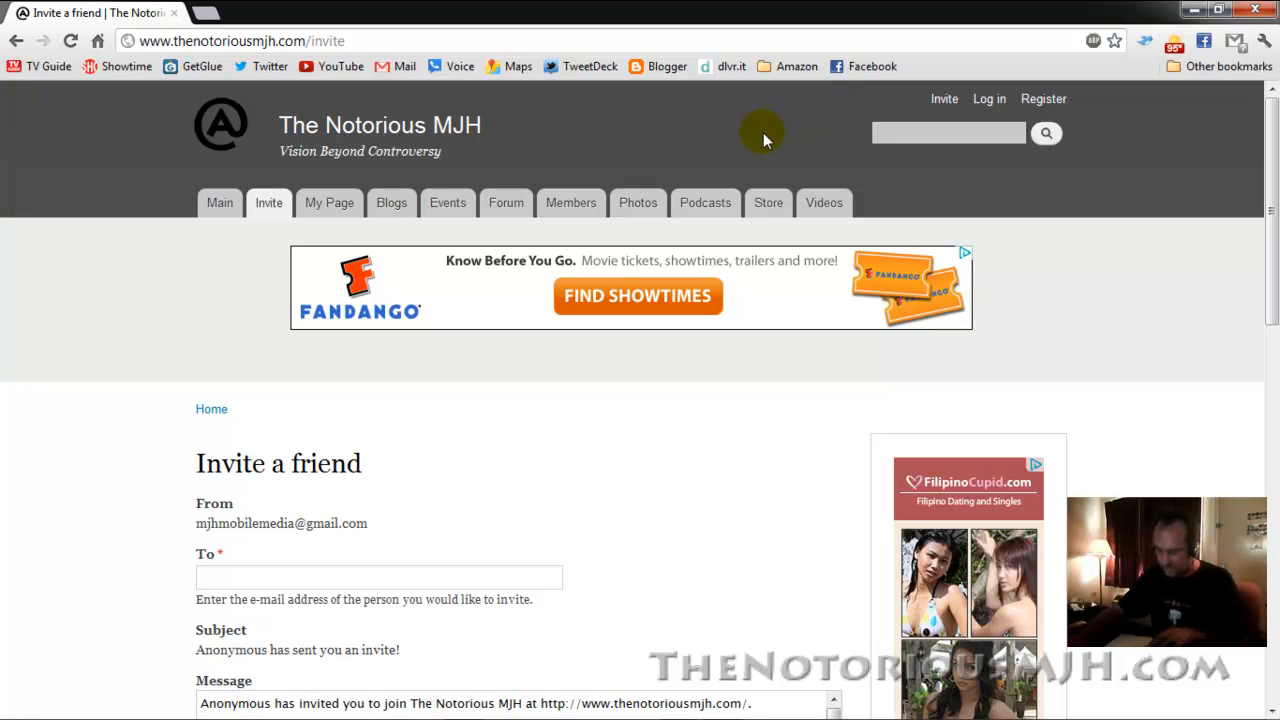
pyautogui.moveTo(678, 82)
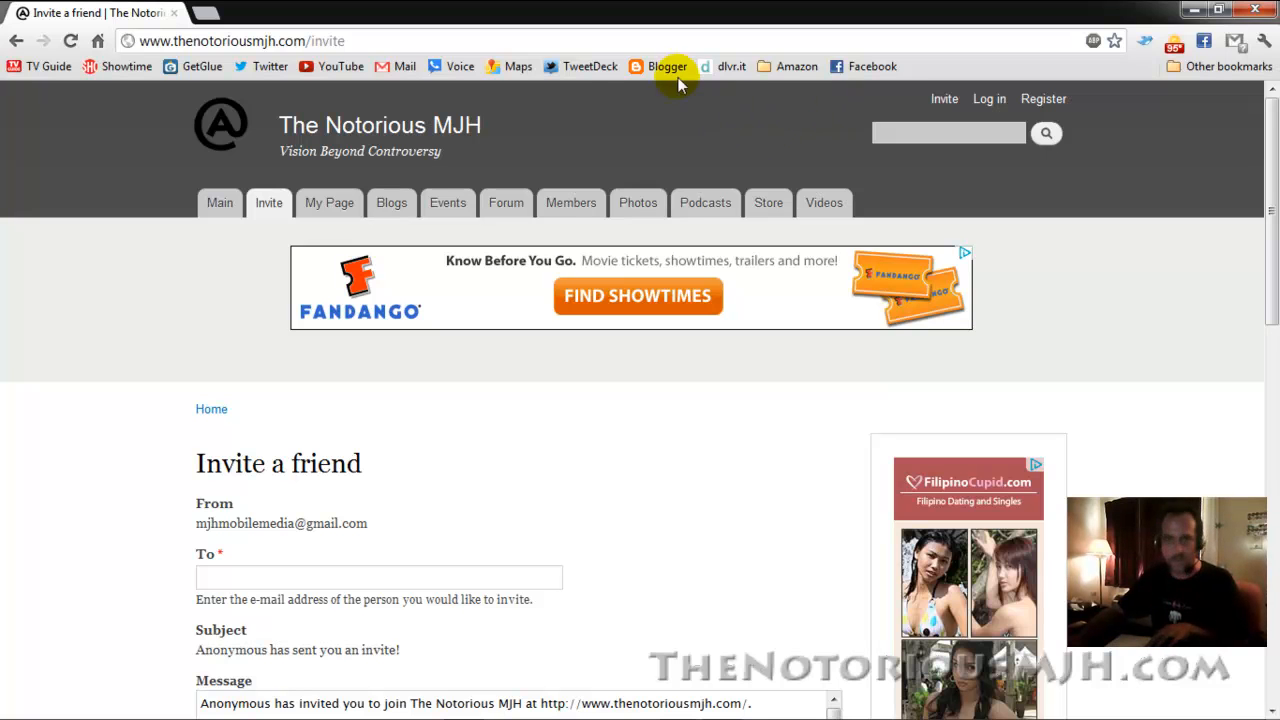
pyautogui.click(638, 202)
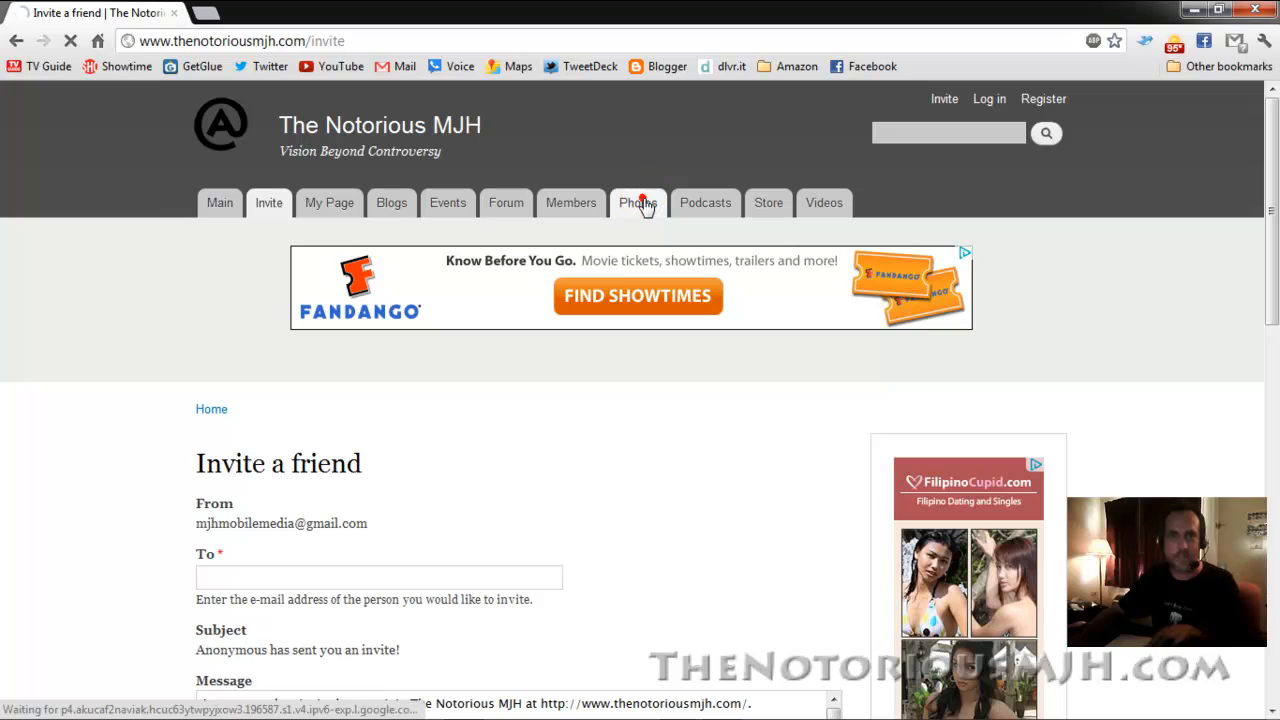
# - Open the site's Photos gallery
pyautogui.click(638, 202)
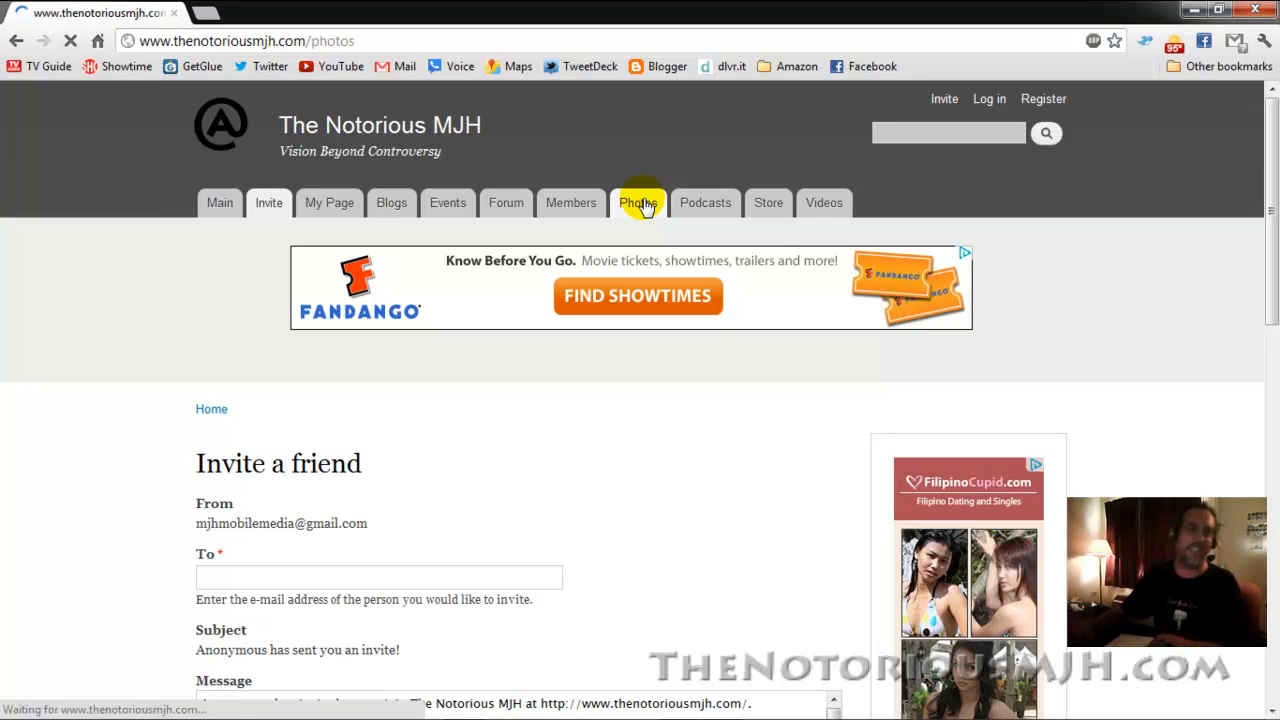
pyautogui.click(638, 202)
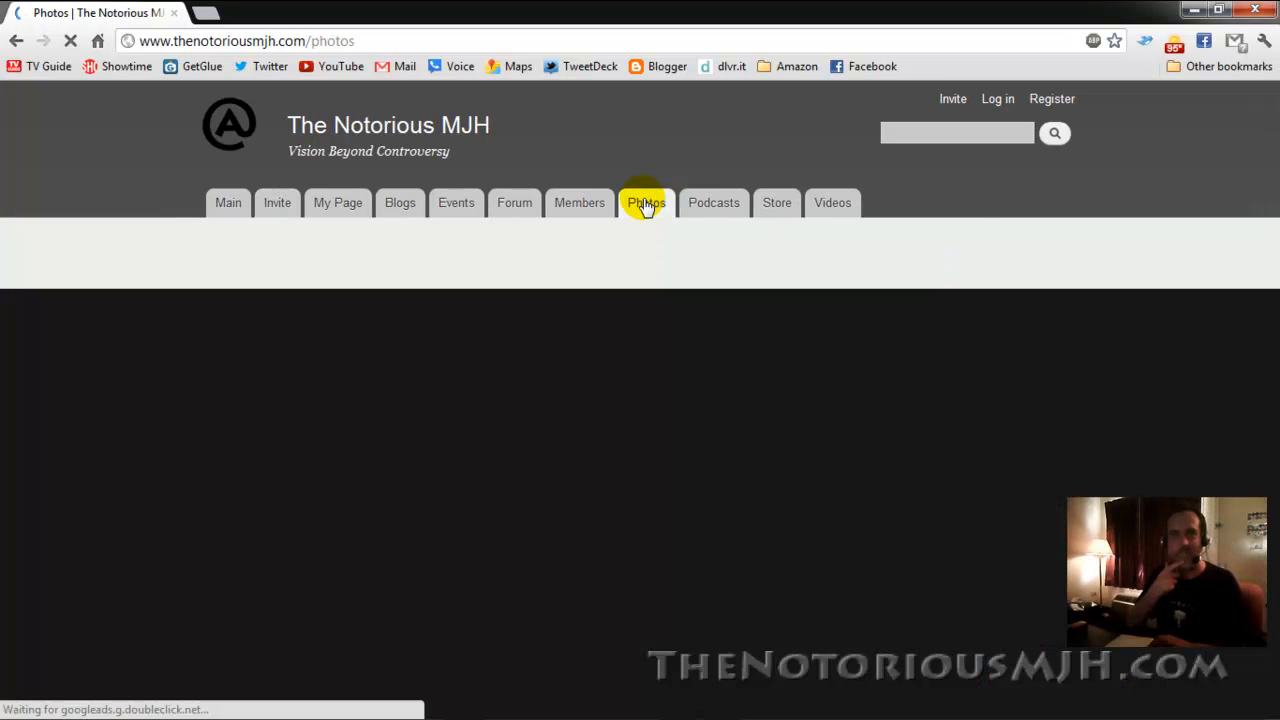
pyautogui.click(646, 202)
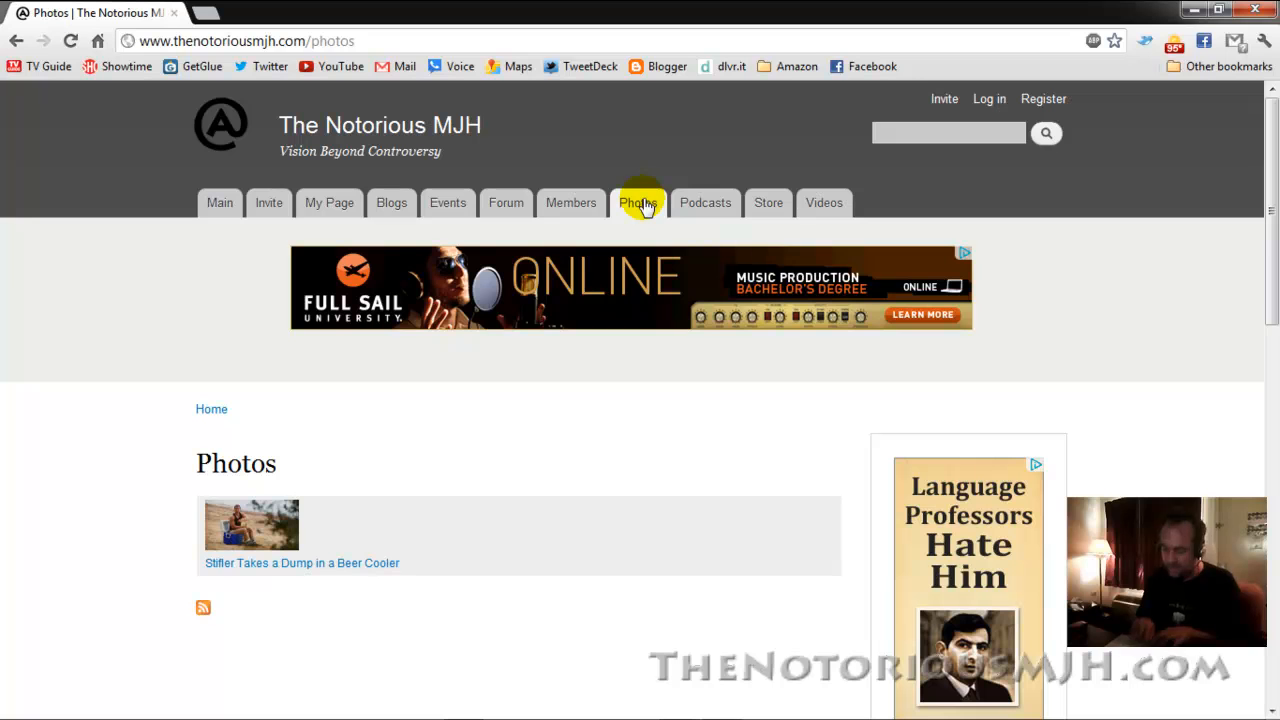
pyautogui.moveTo(770, 225)
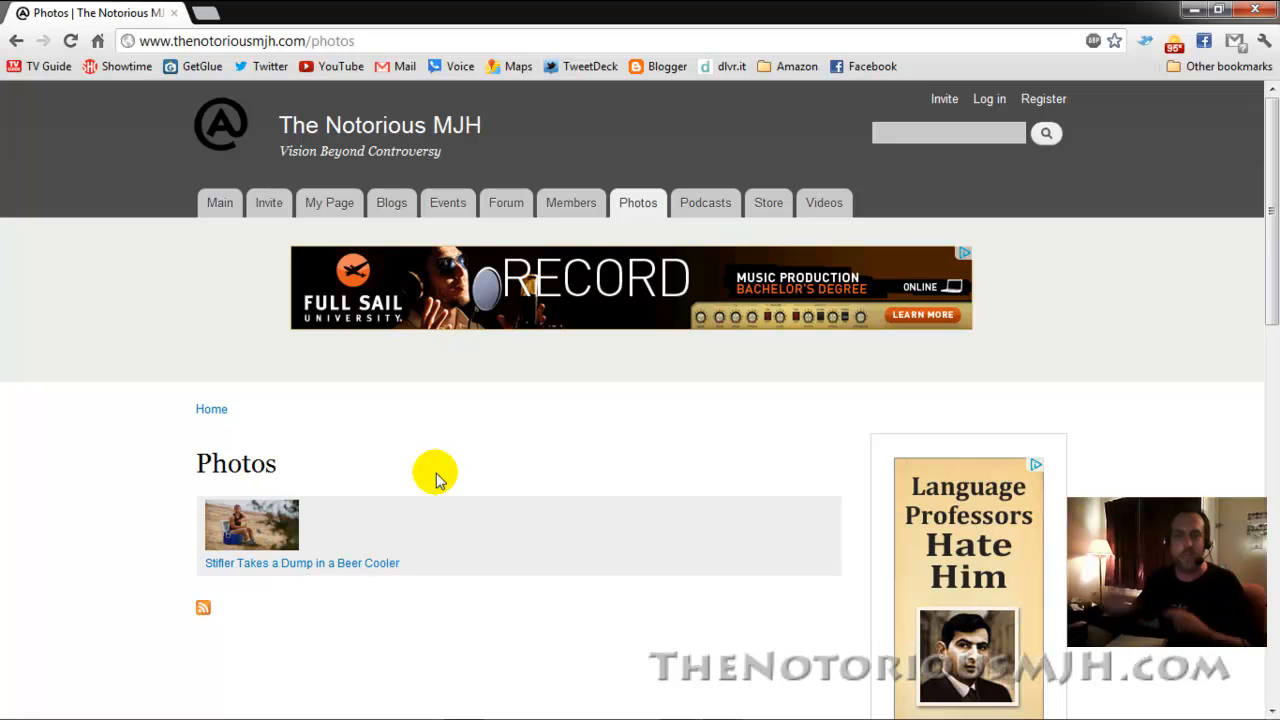
pyautogui.moveTo(238, 540)
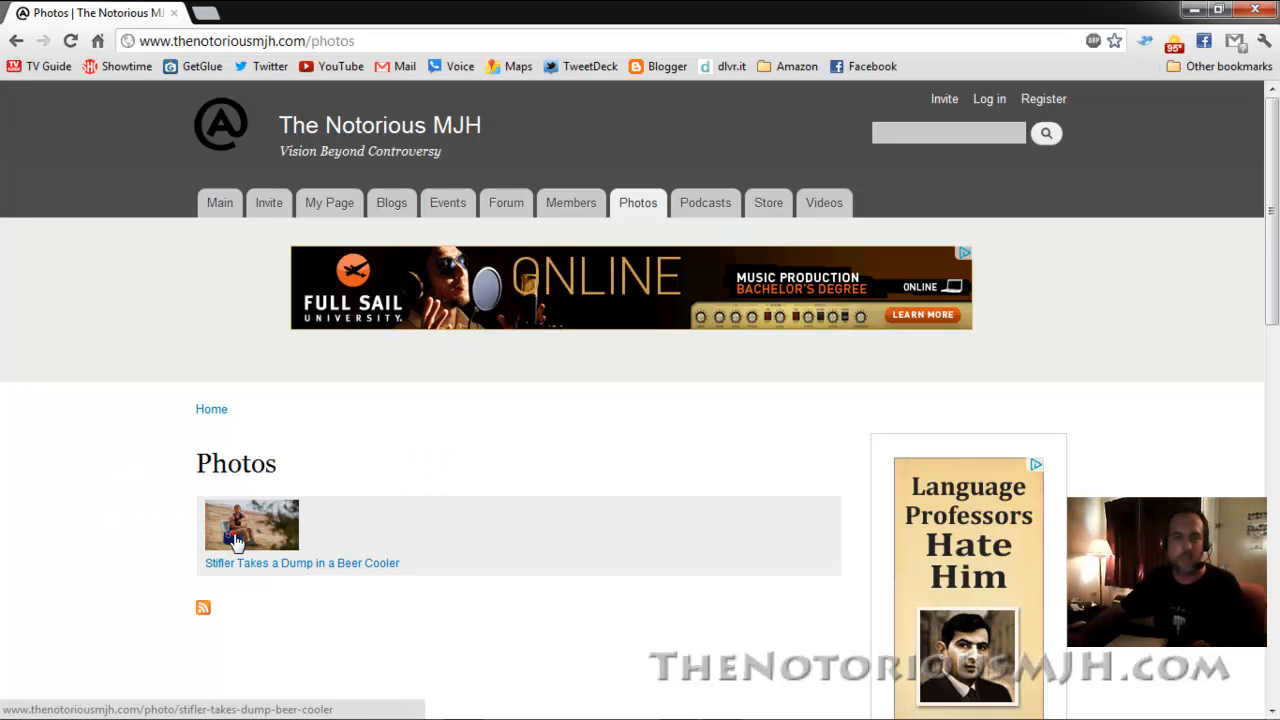
# - Open the 'Stifler Takes a Dump in a Beer Cooler' post and scroll through its details
pyautogui.click(251, 525)
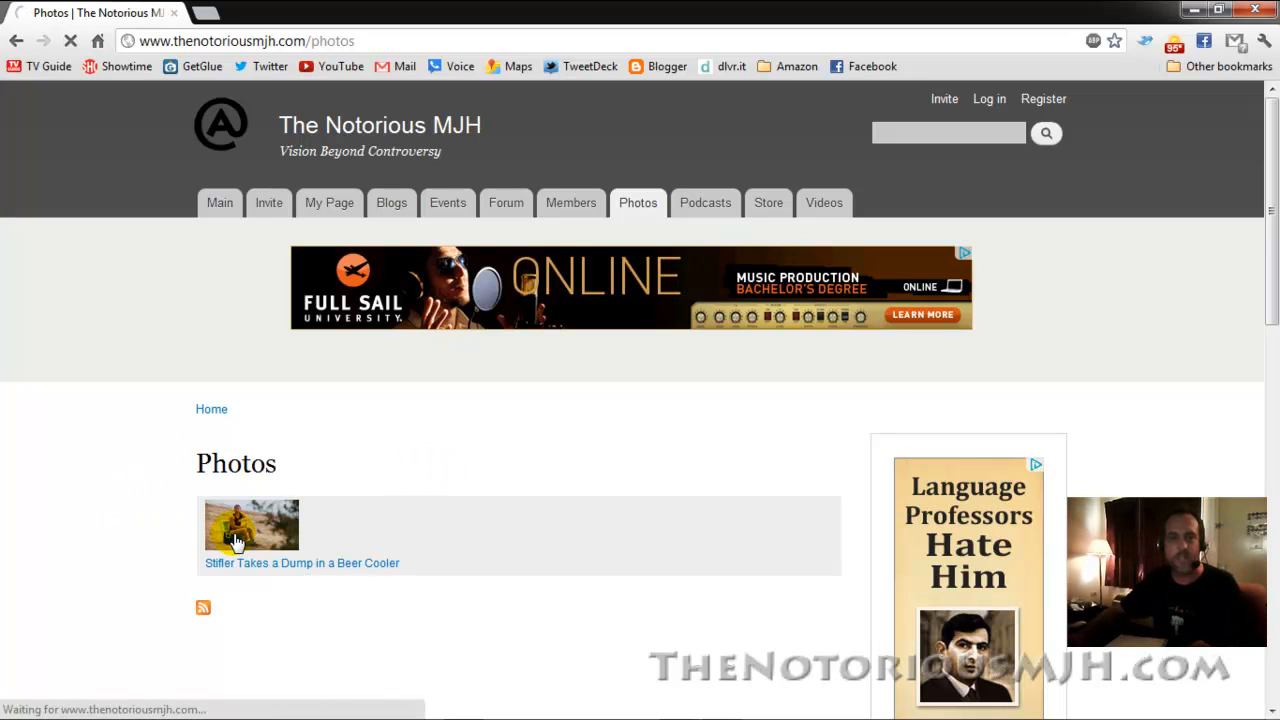
pyautogui.click(251, 525)
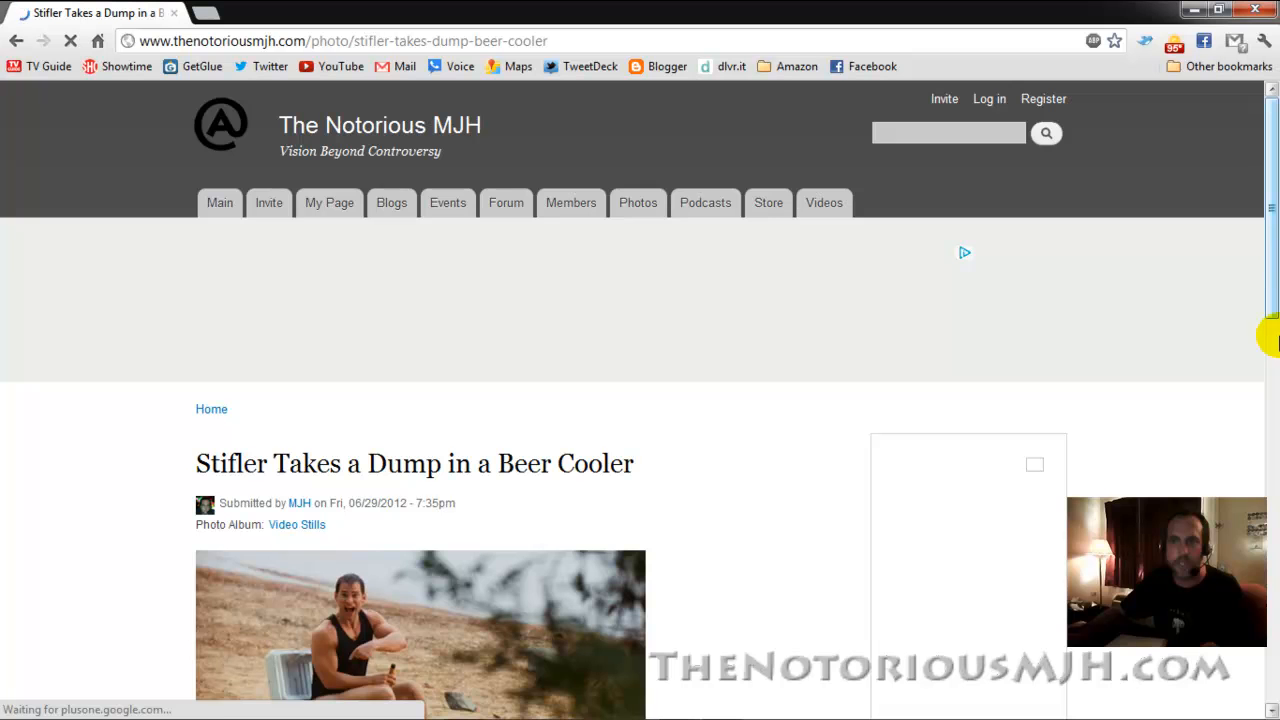
pyautogui.scroll(-3)
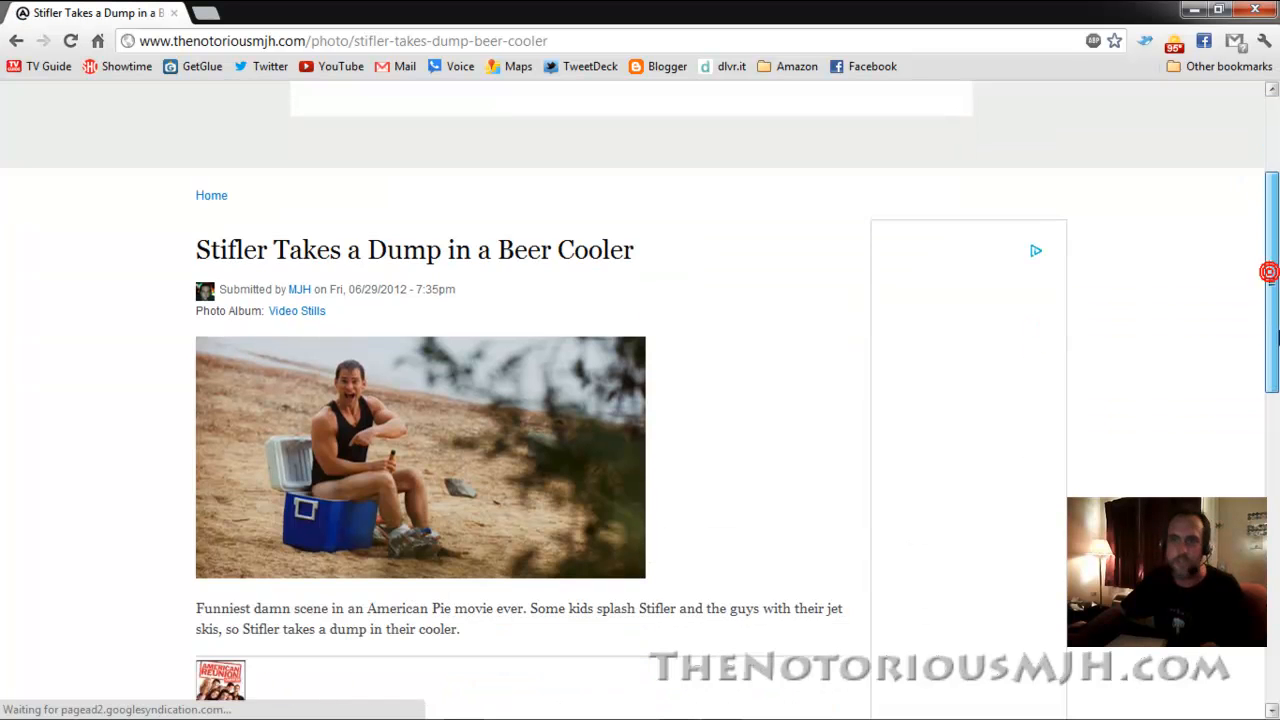
pyautogui.scroll(-3)
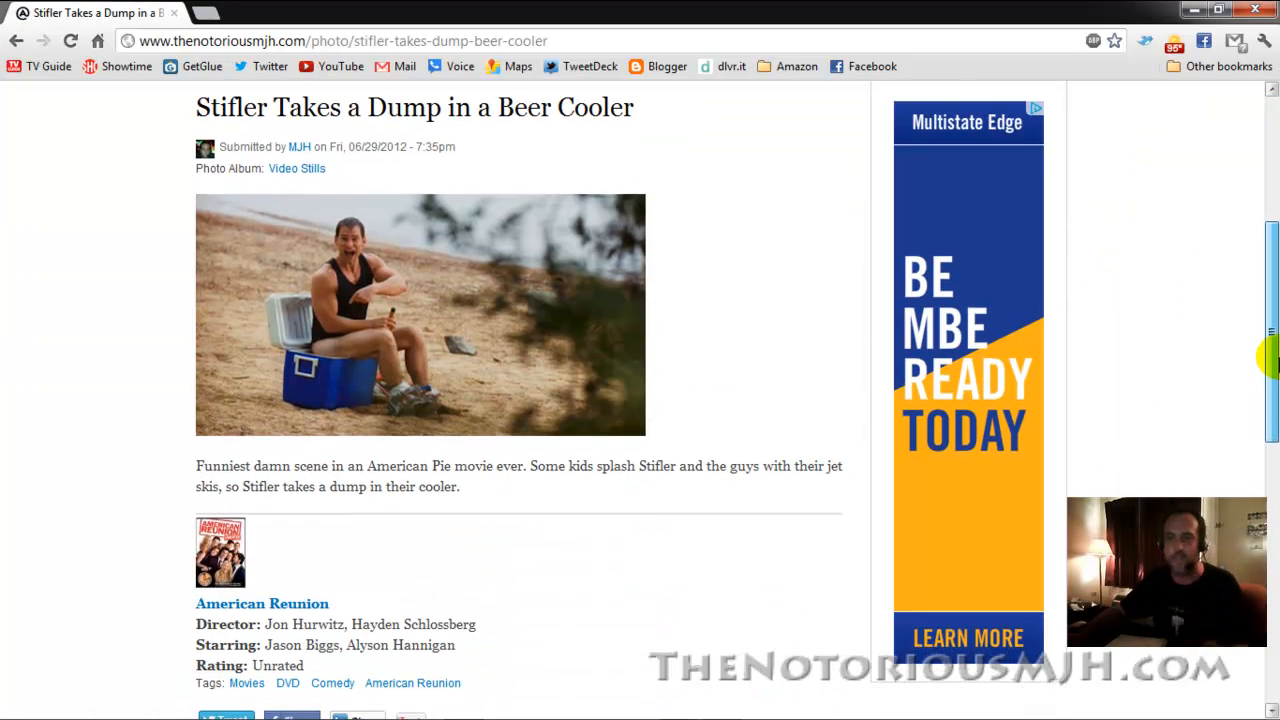
pyautogui.scroll(-3)
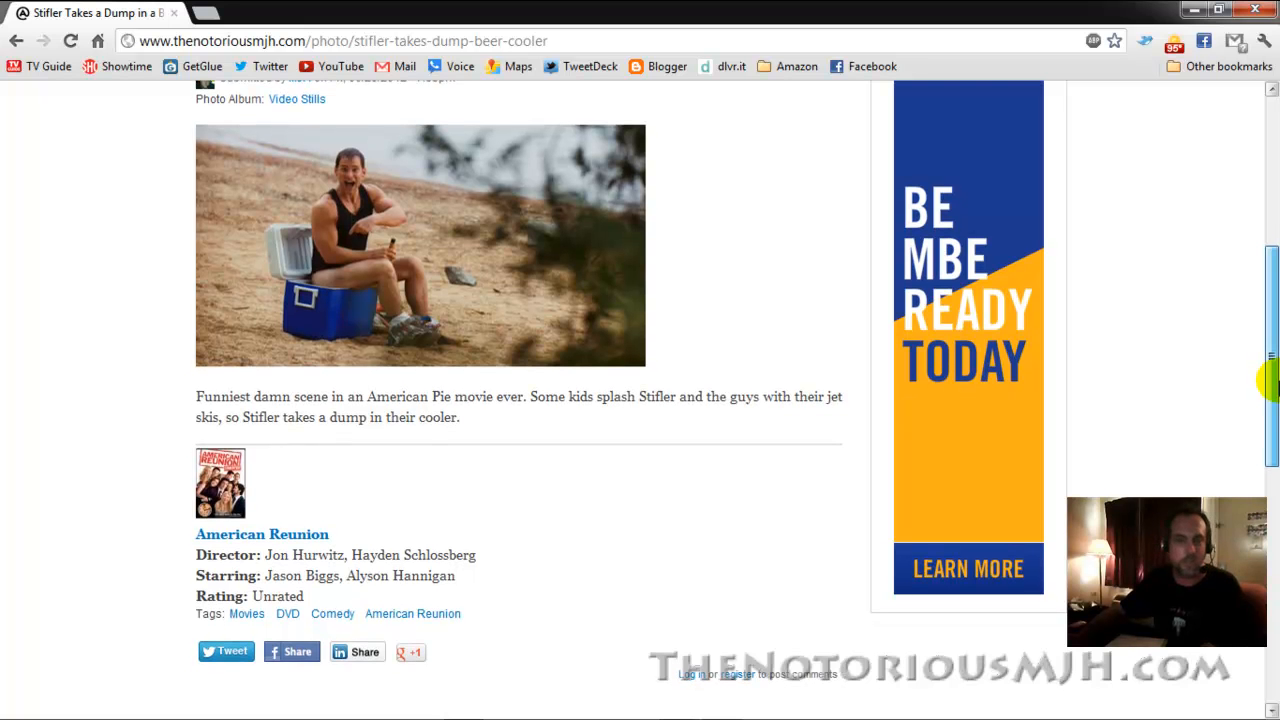
pyautogui.scroll(-3)
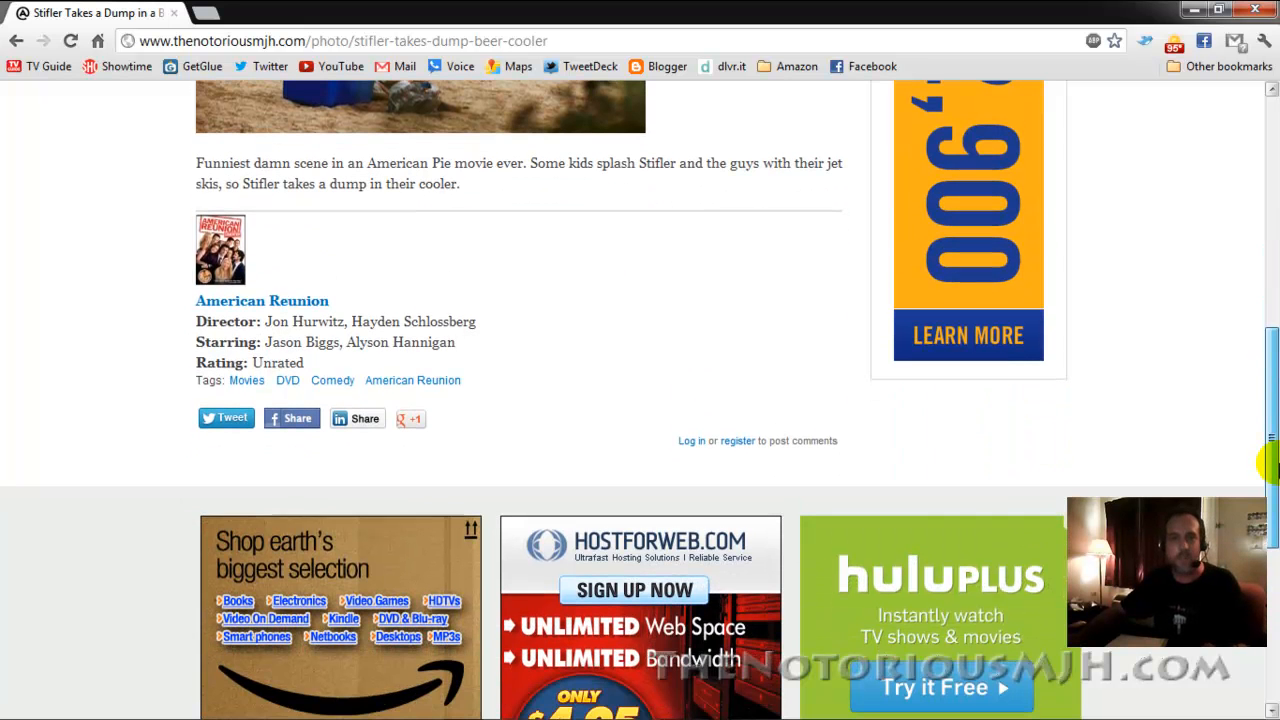
pyautogui.moveTo(817, 447)
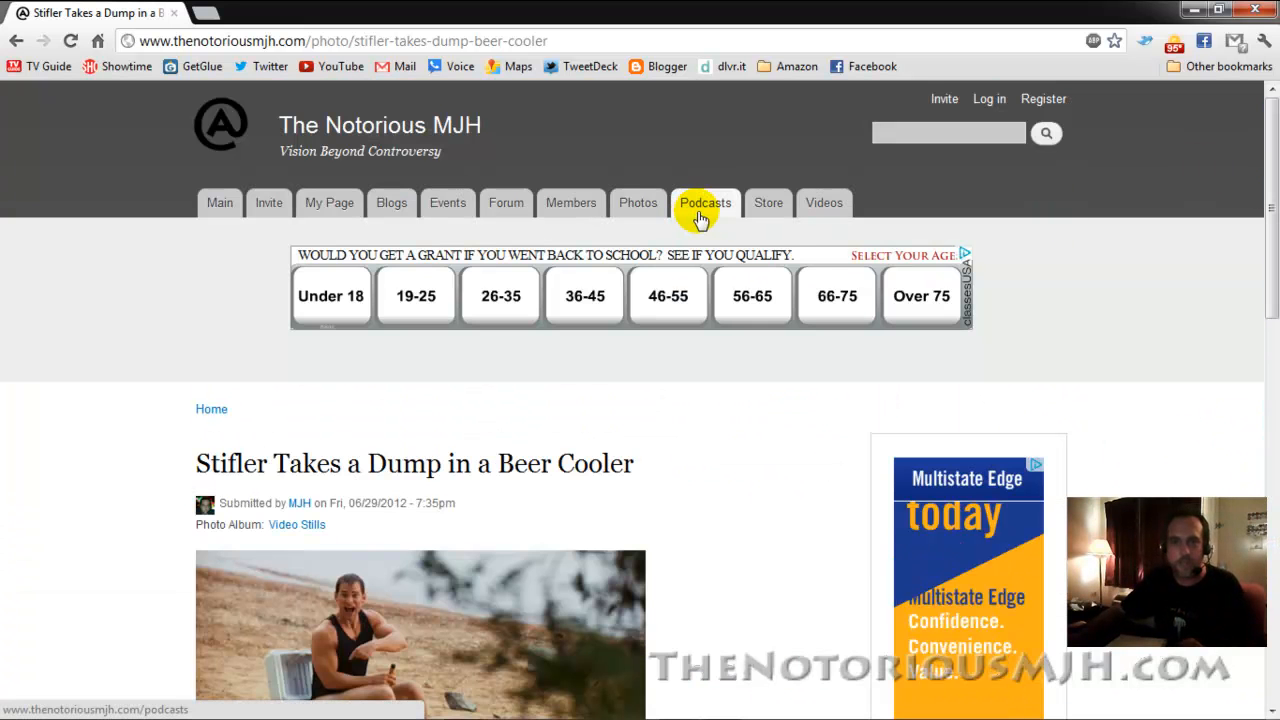
# - Open Podcasts and scroll past episodes like 'Introduction - Podcasting With Drupal 7'
pyautogui.click(705, 202)
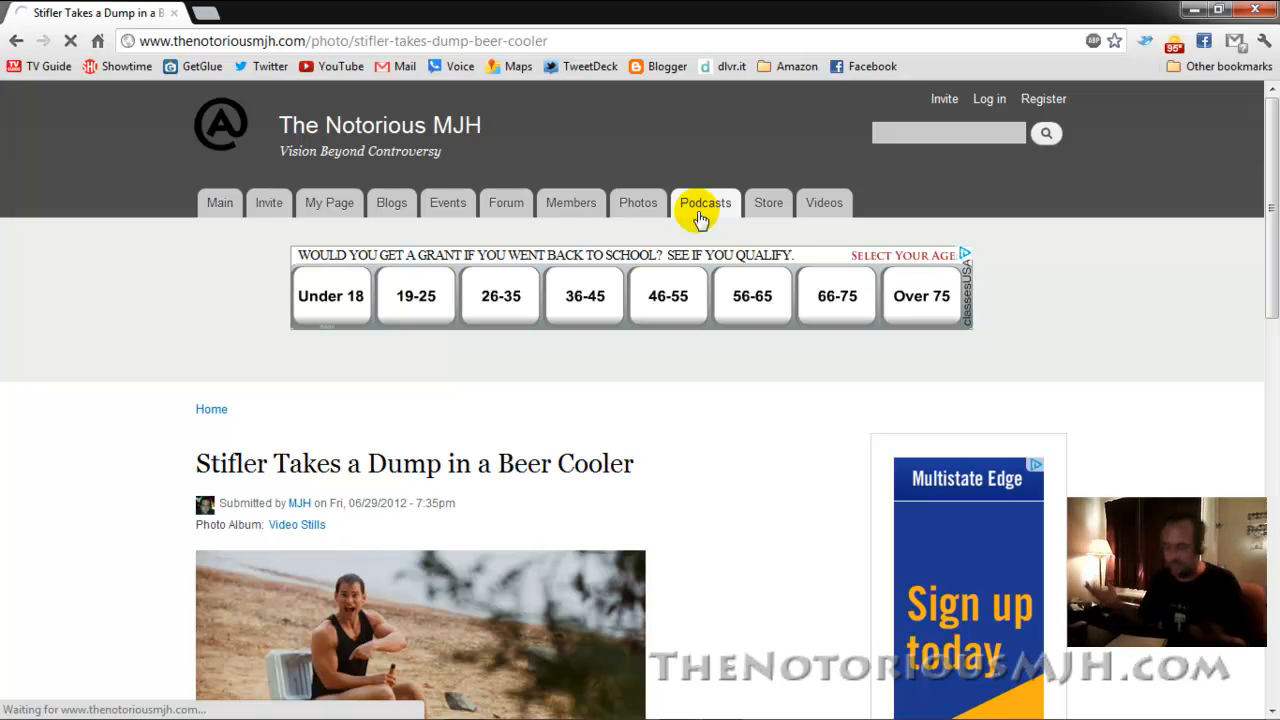
pyautogui.click(705, 202)
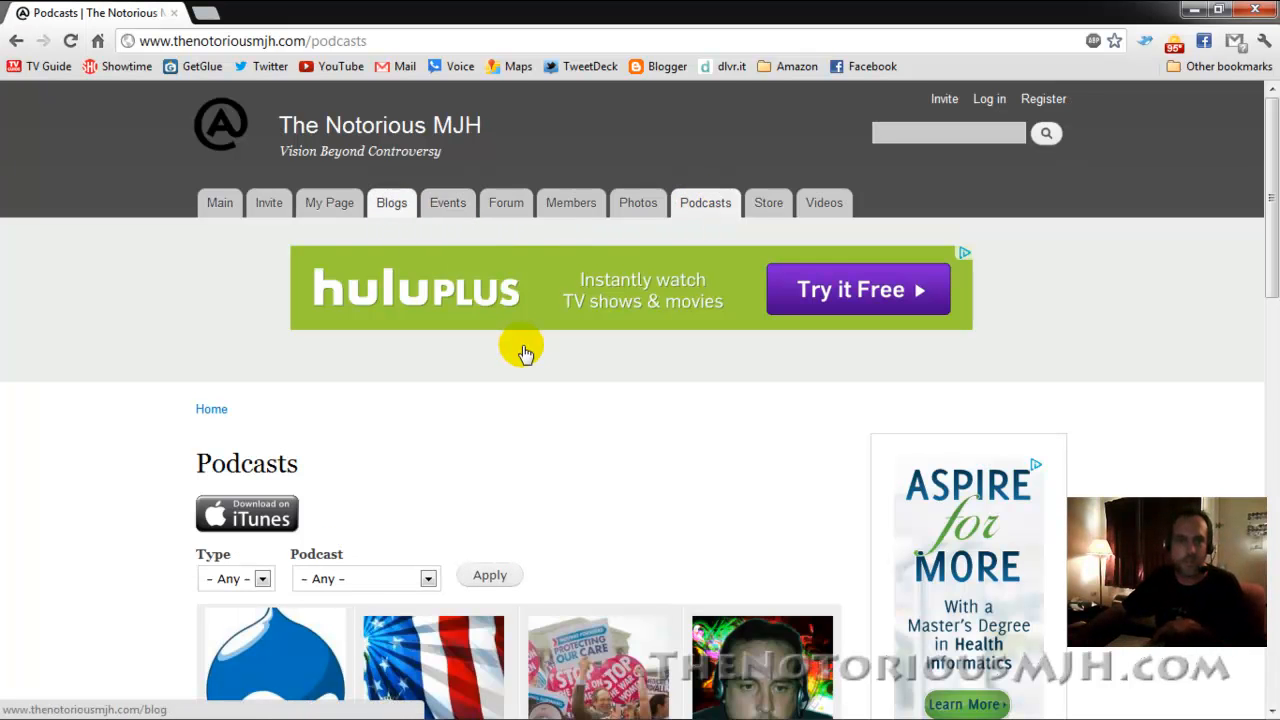
pyautogui.scroll(-3)
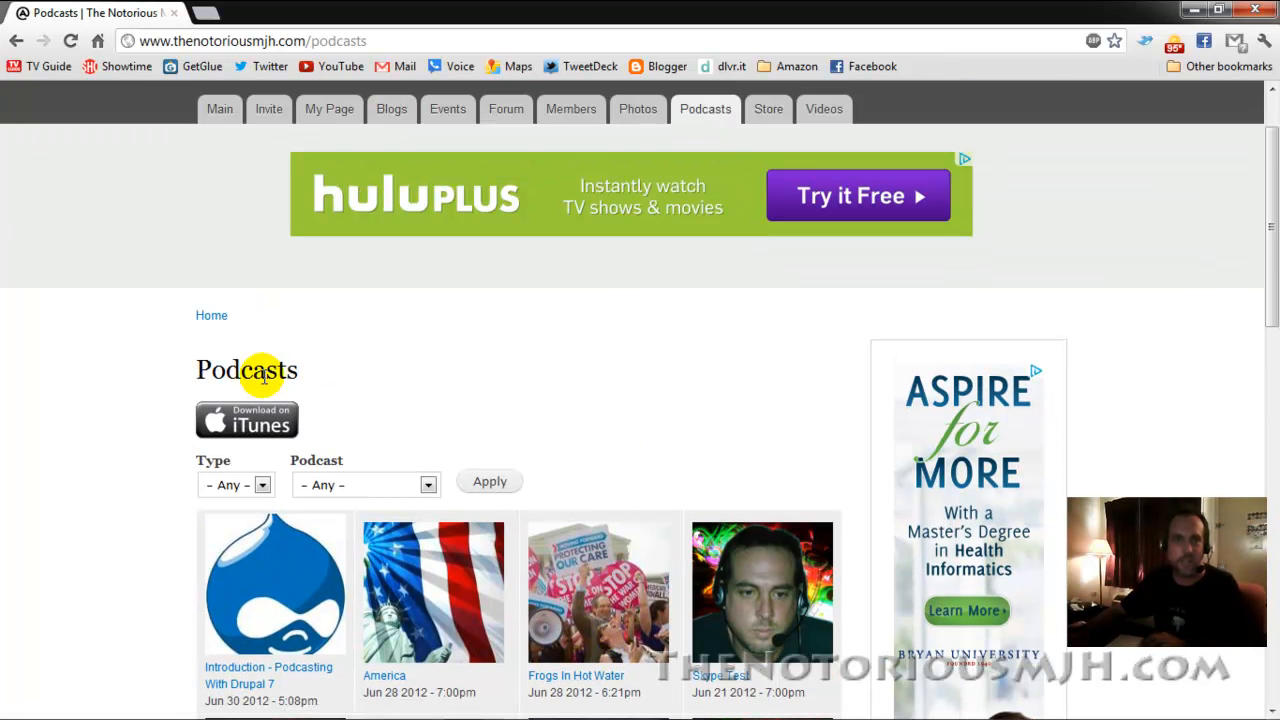
pyautogui.moveTo(855, 390)
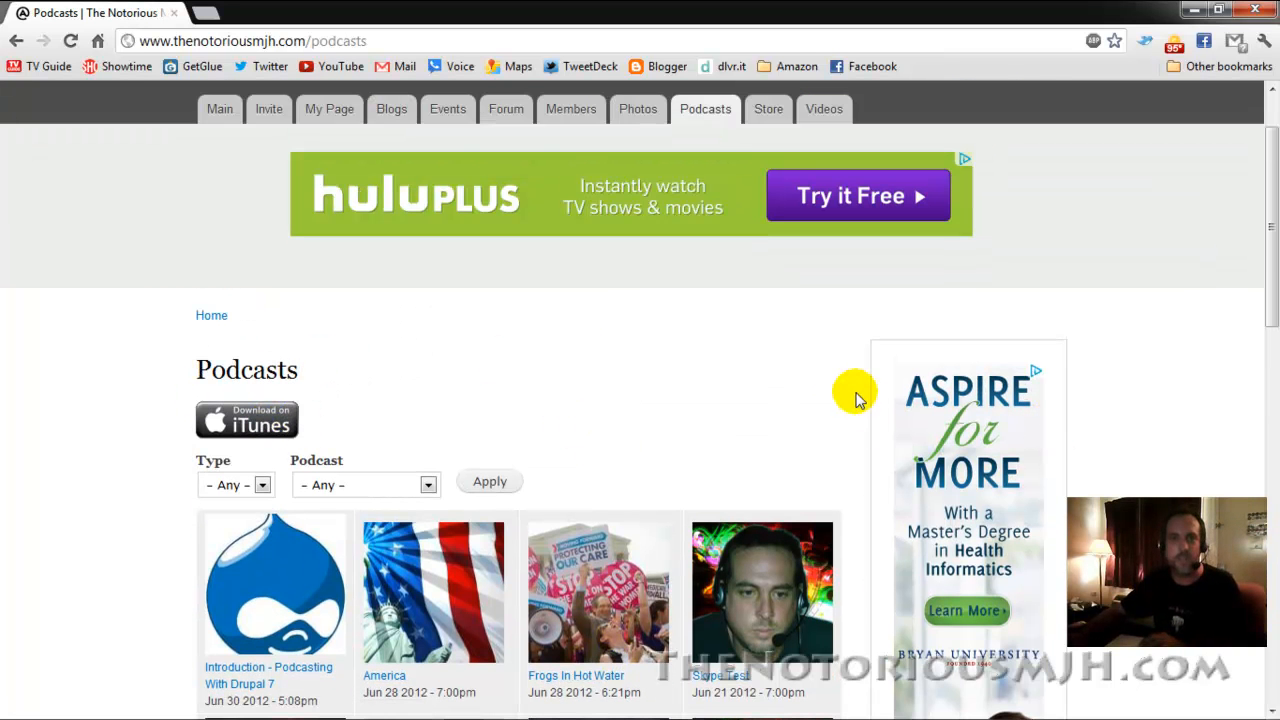
pyautogui.moveTo(848, 388)
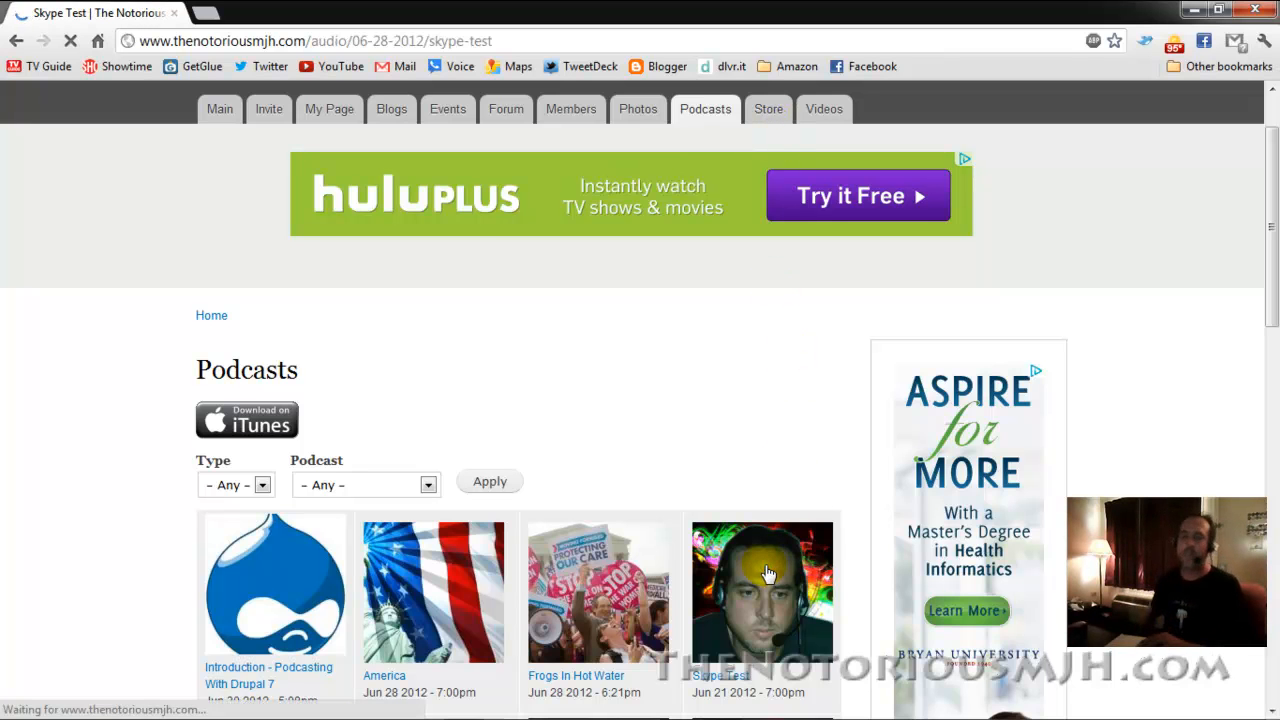
# - Open the 'Skype Test' episode, scroll through it, and follow the MJH author link
pyautogui.click(762, 590)
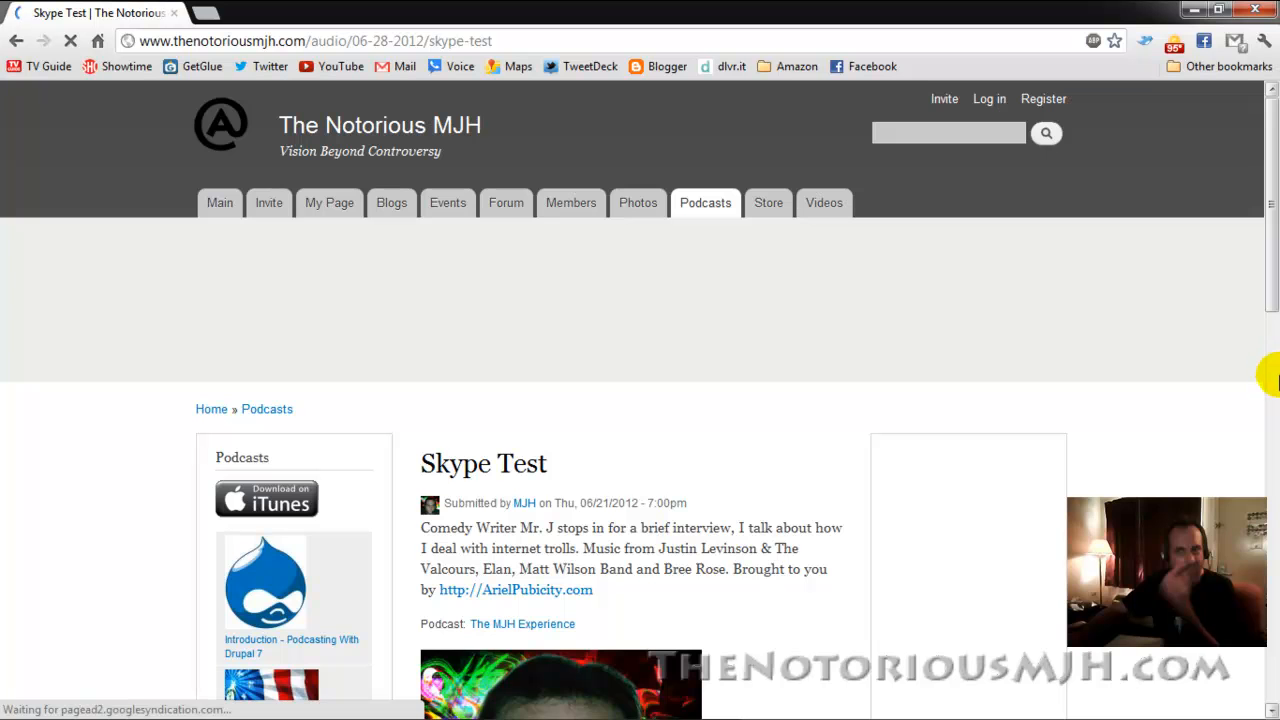
pyautogui.scroll(-3)
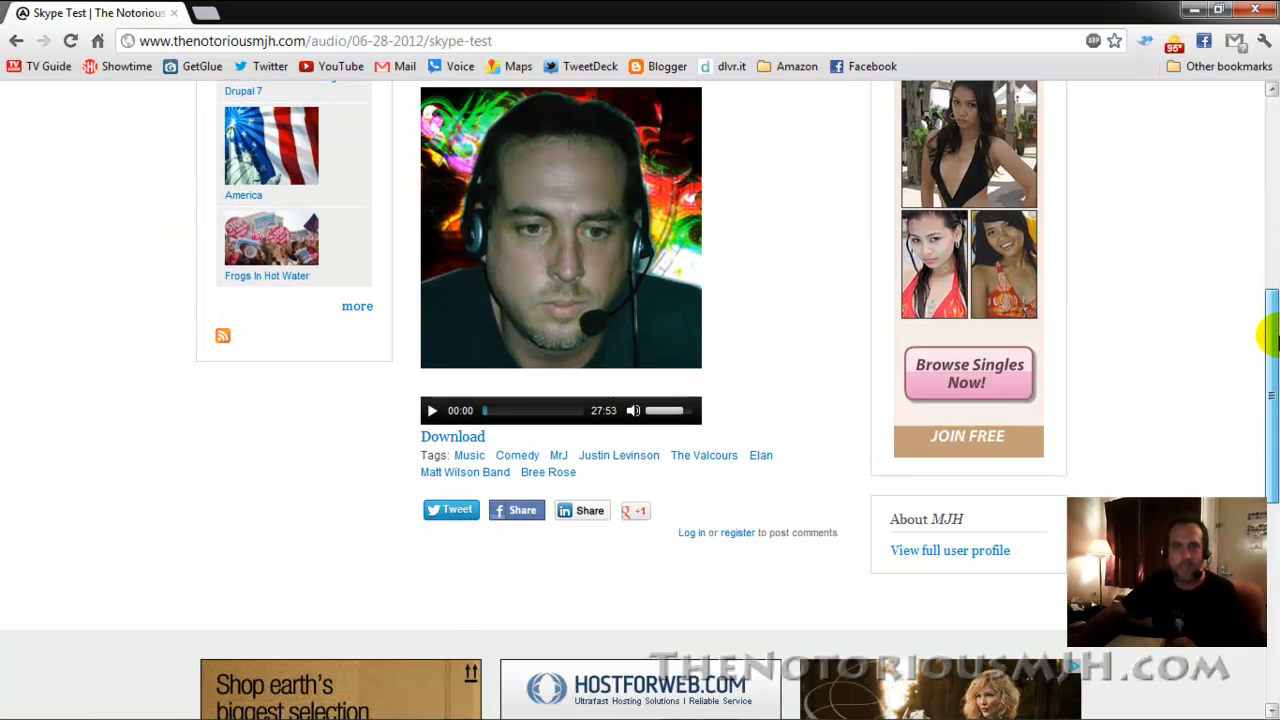
pyautogui.scroll(3)
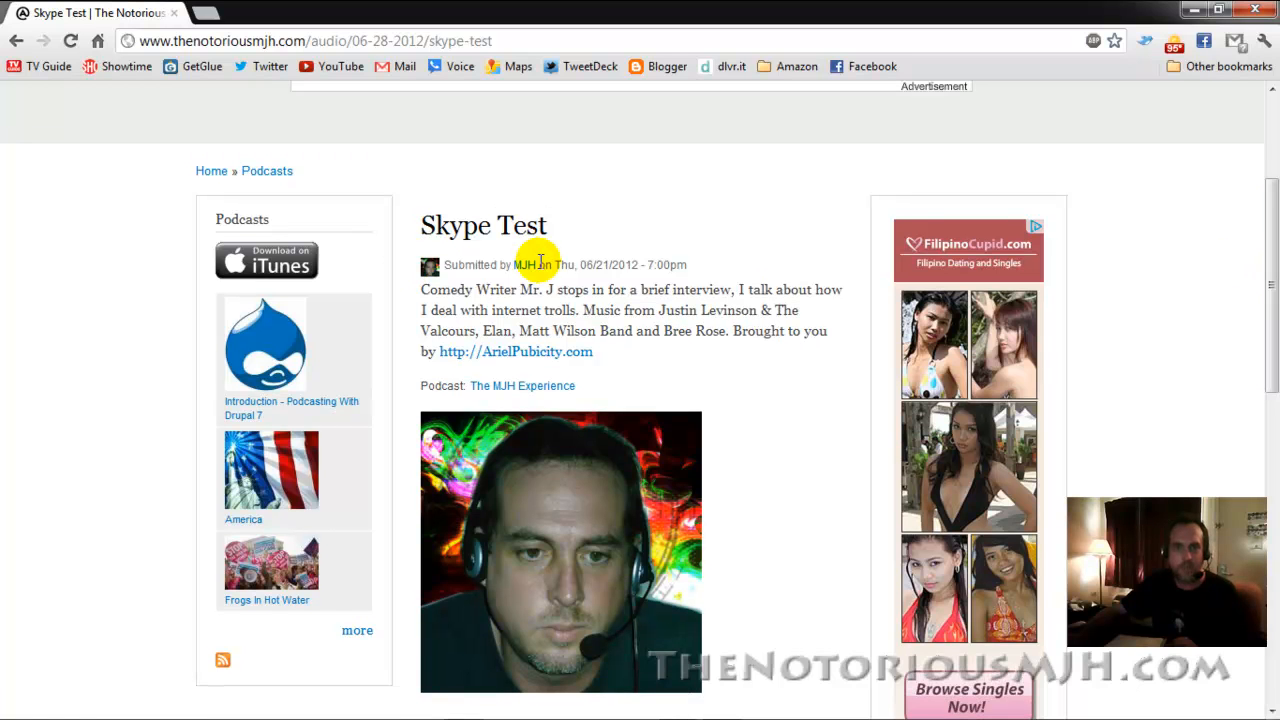
pyautogui.click(527, 265)
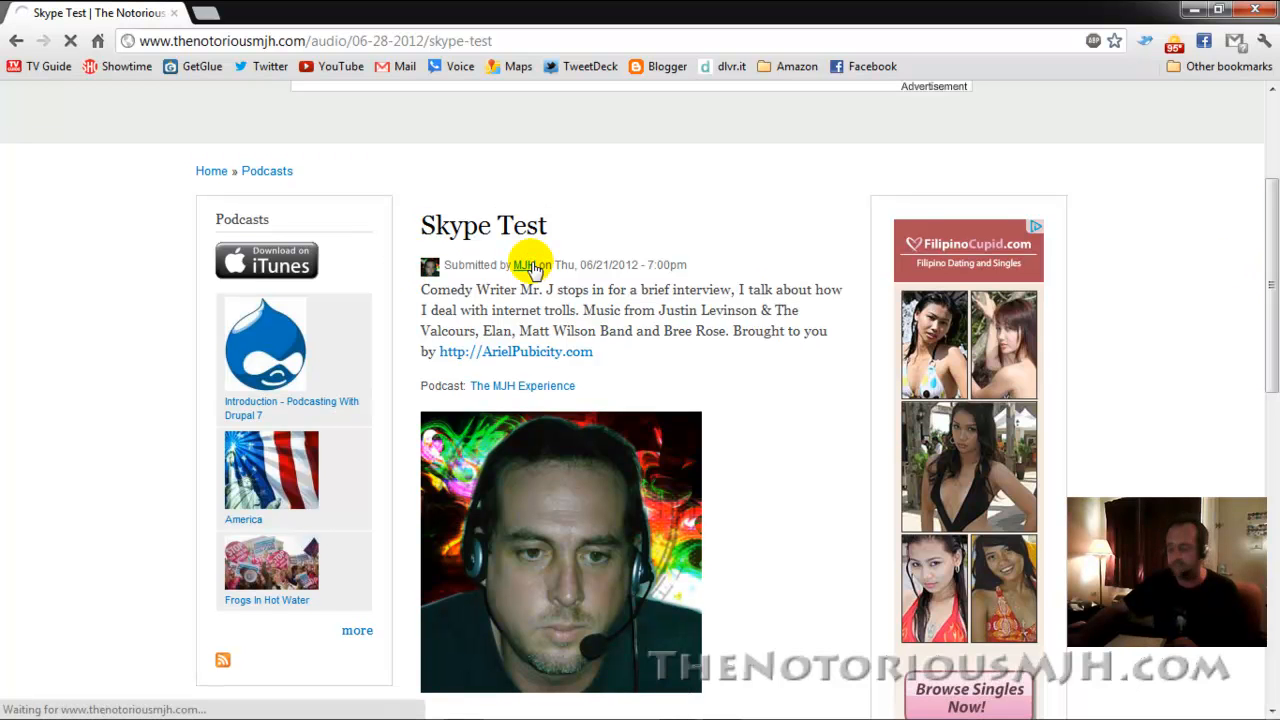
# - Load MJH's profile page and scroll through About, playlist and member history
pyautogui.click(526, 265)
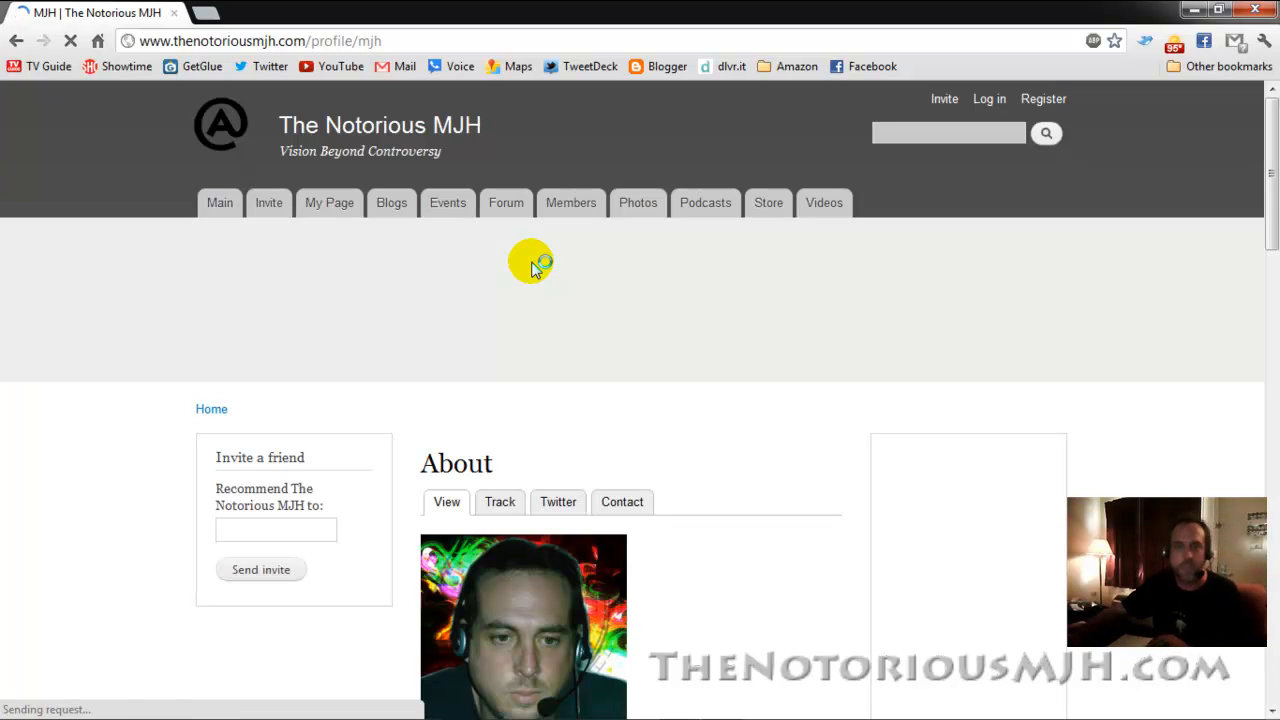
pyautogui.moveTo(1265, 247)
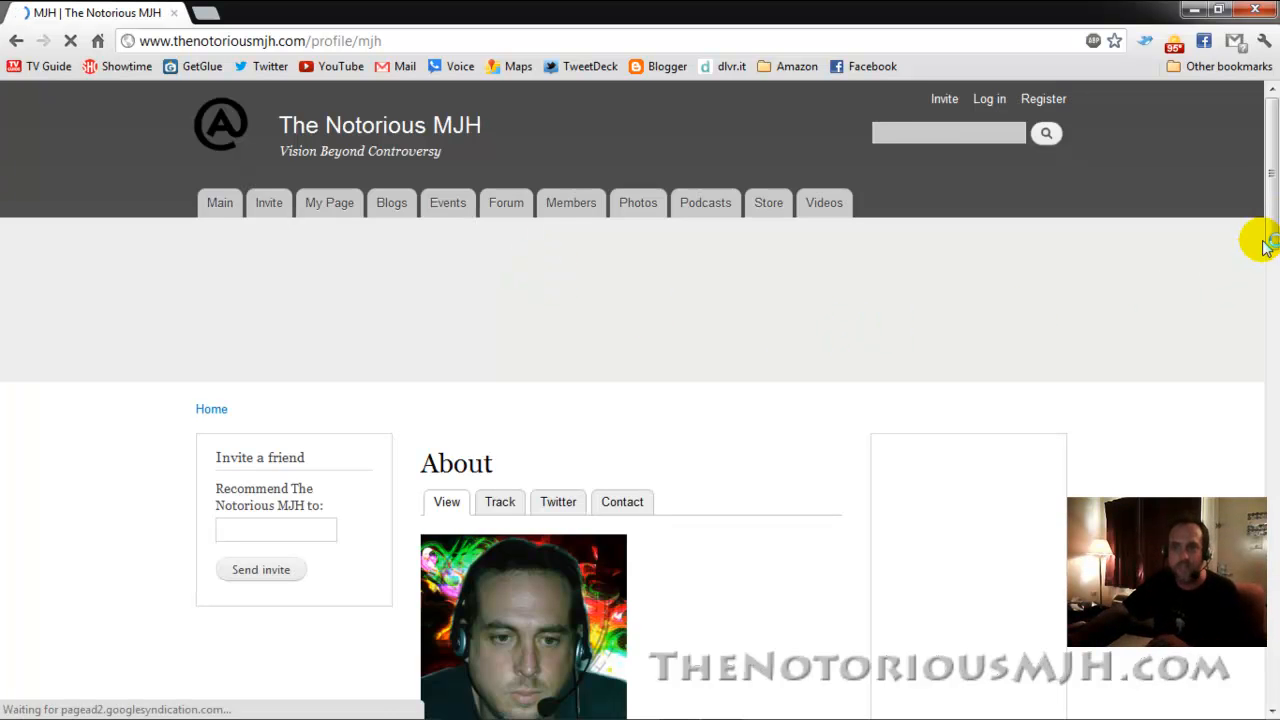
pyautogui.scroll(-3)
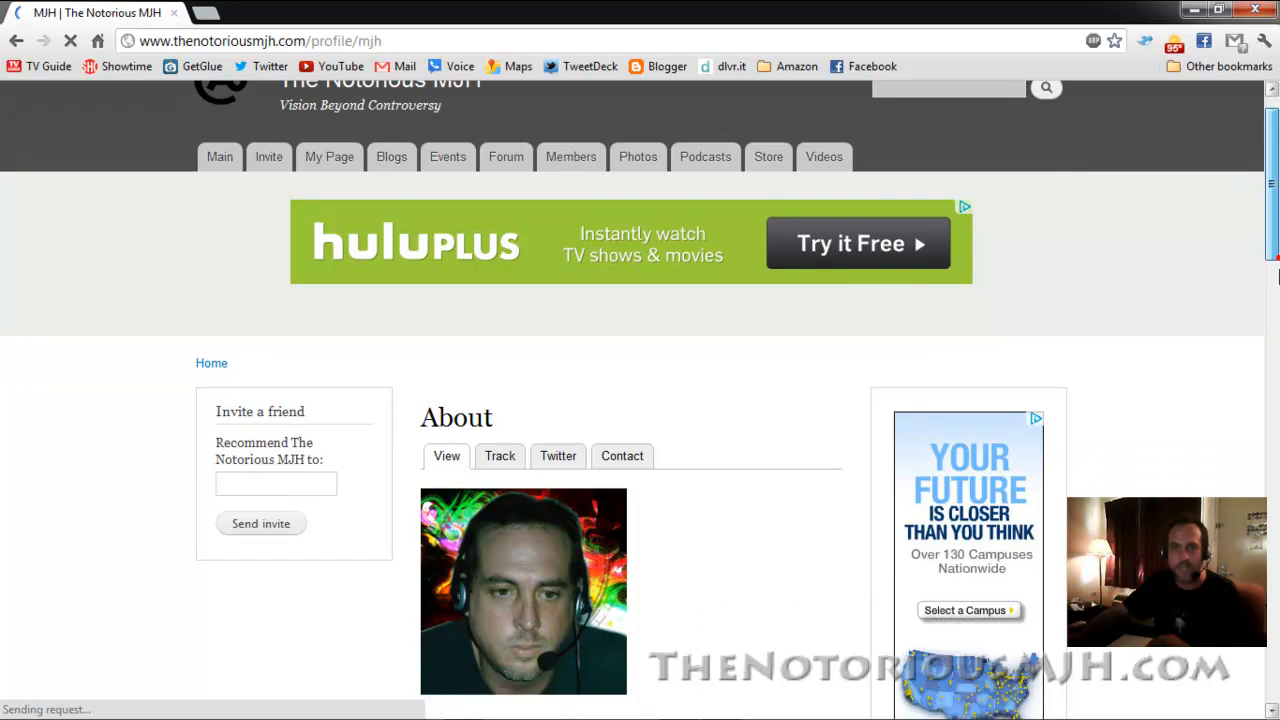
pyautogui.scroll(-3)
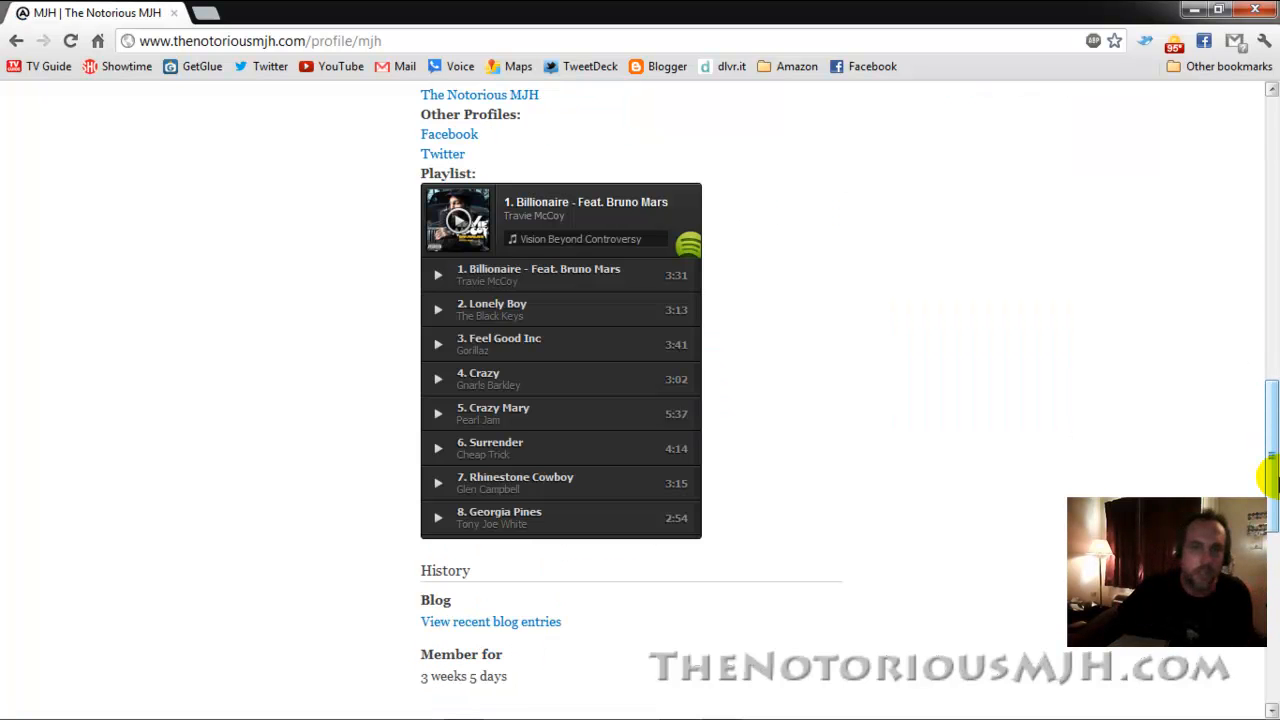
# - Play 'Billionaire' from the profile playlist and choose Do Nothing on the Spotify launch request
pyautogui.click(437, 275)
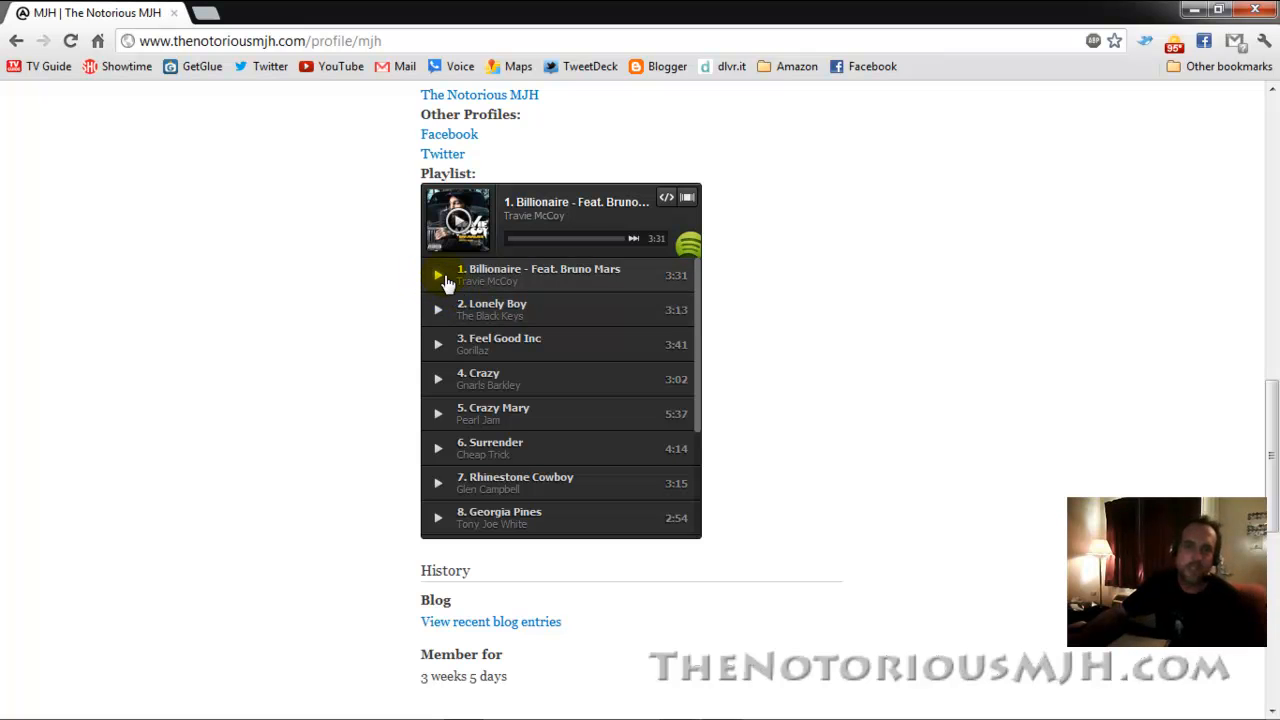
pyautogui.click(438, 275)
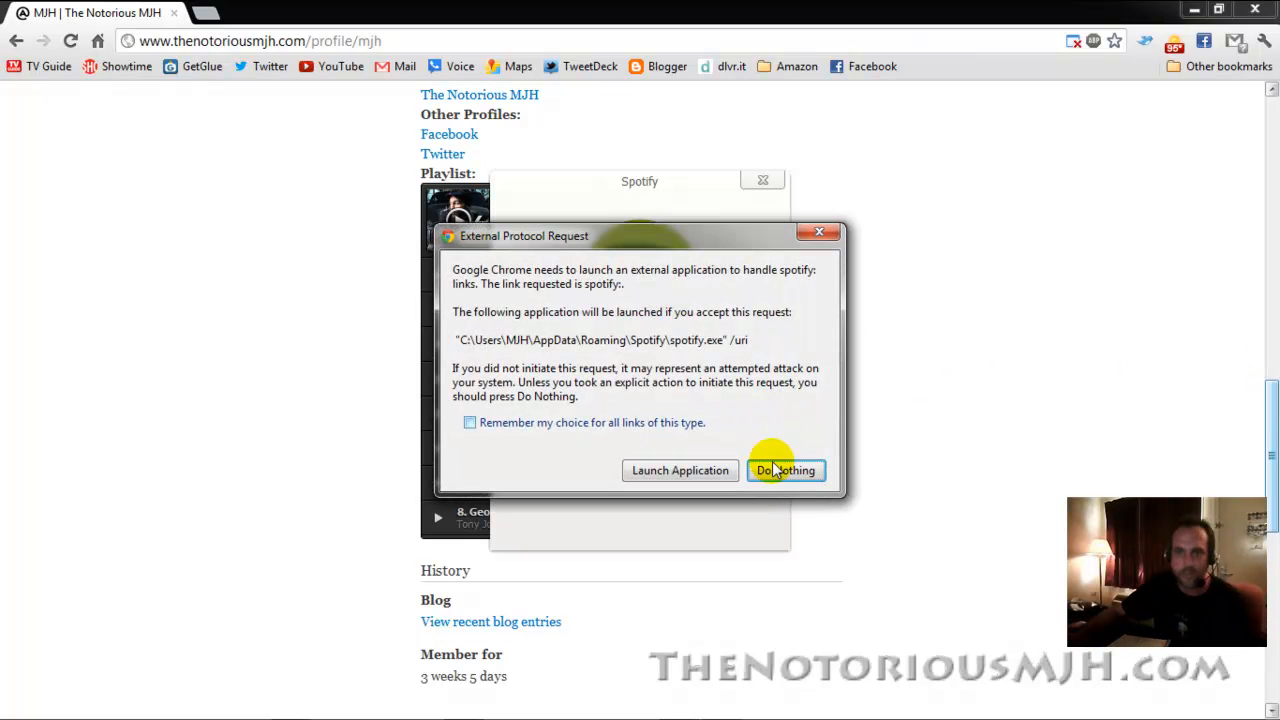
pyautogui.click(785, 470)
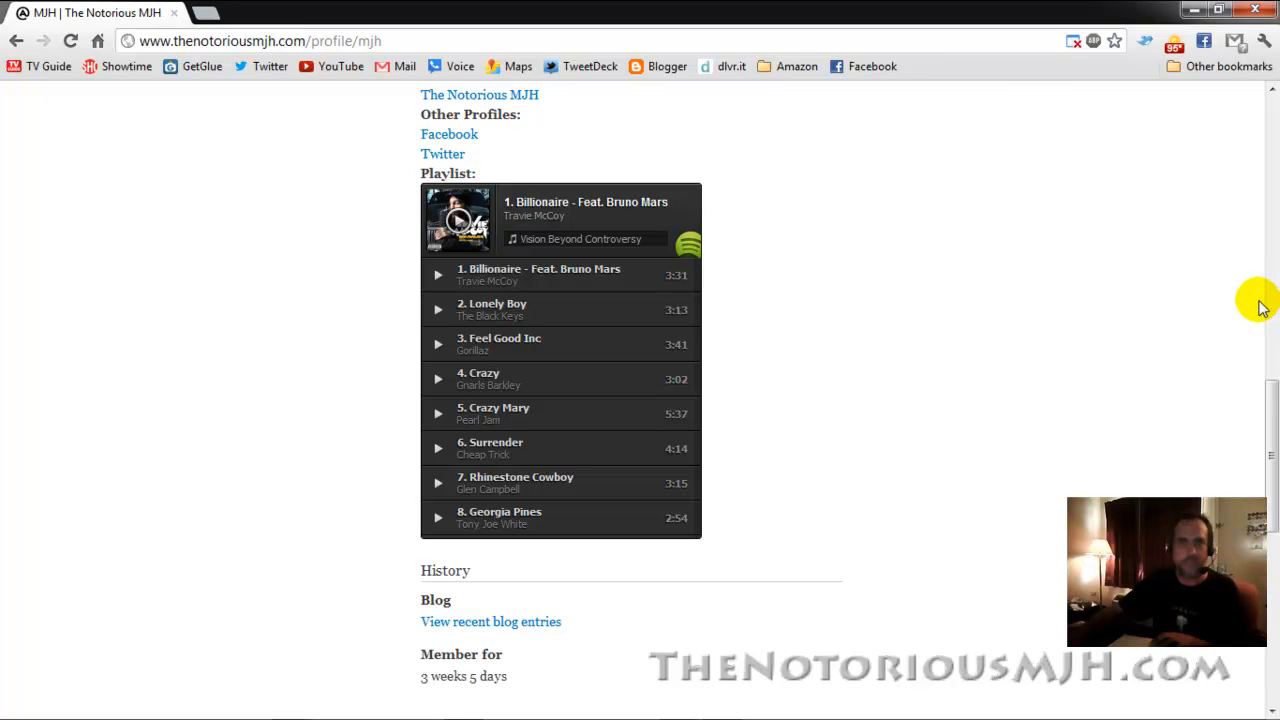
# - View the July 2012 Events calendar, then go to the Members tab
pyautogui.scroll(3)
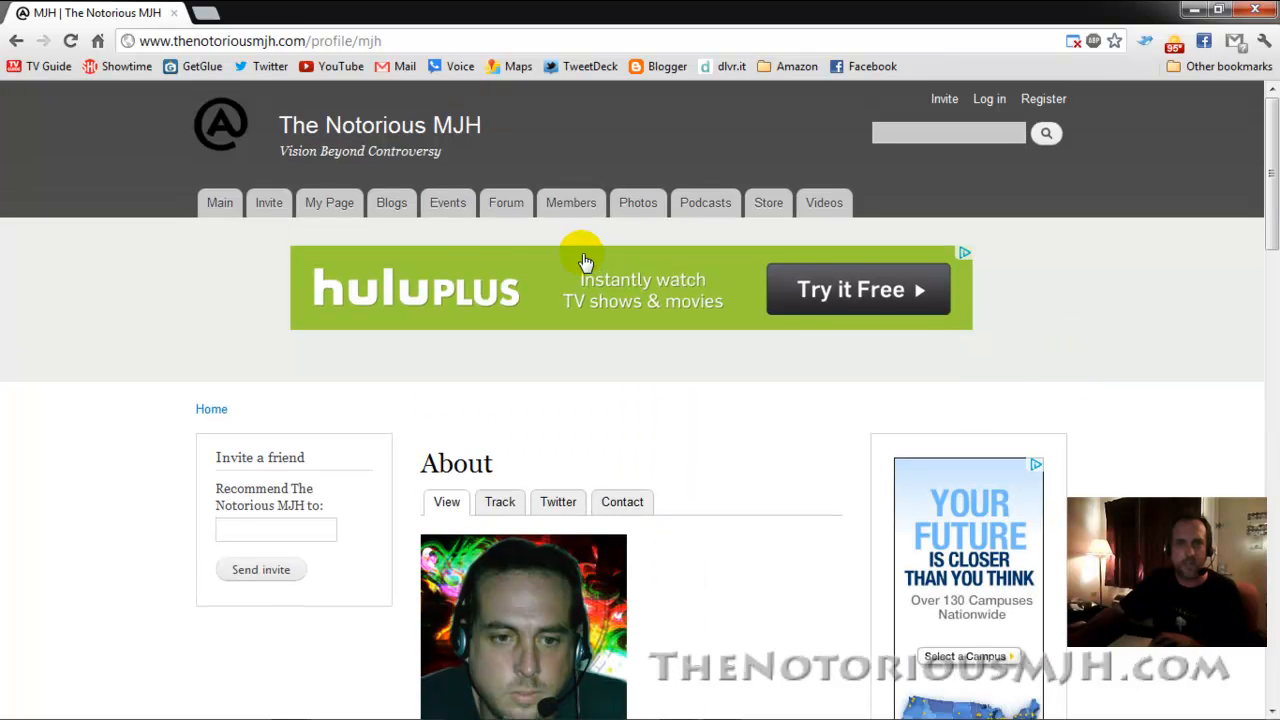
pyautogui.click(447, 202)
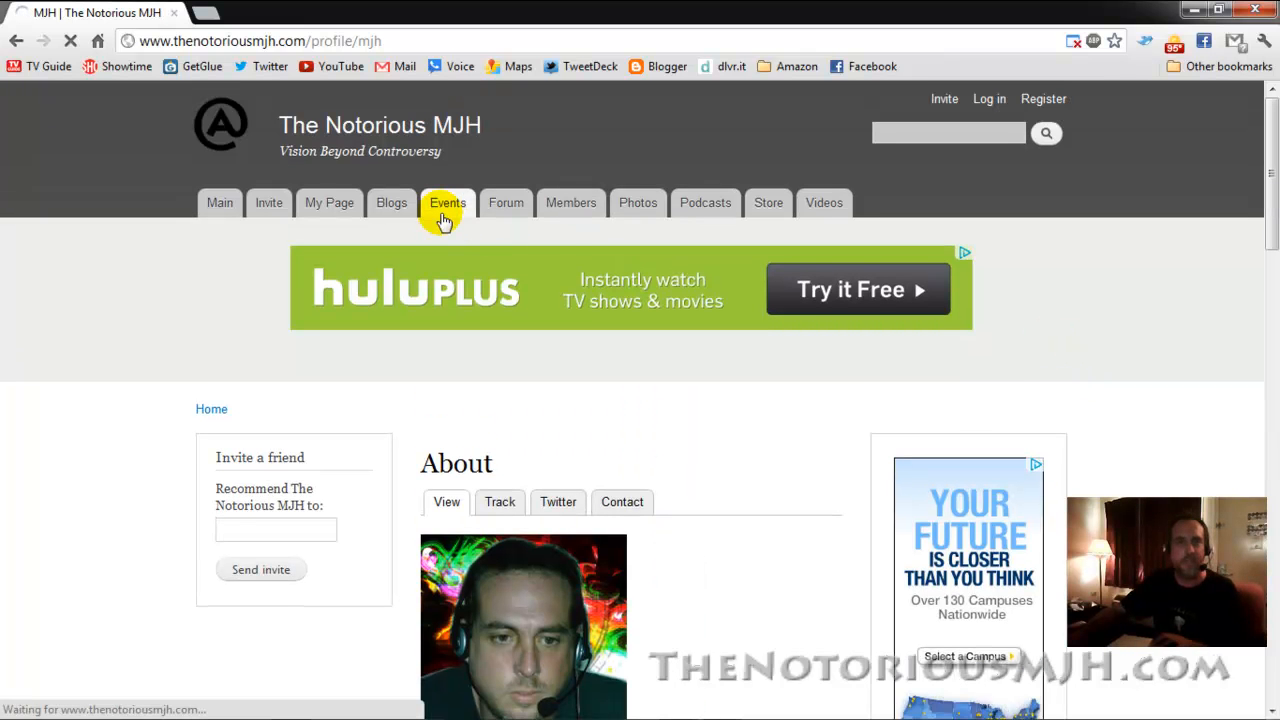
pyautogui.click(447, 202)
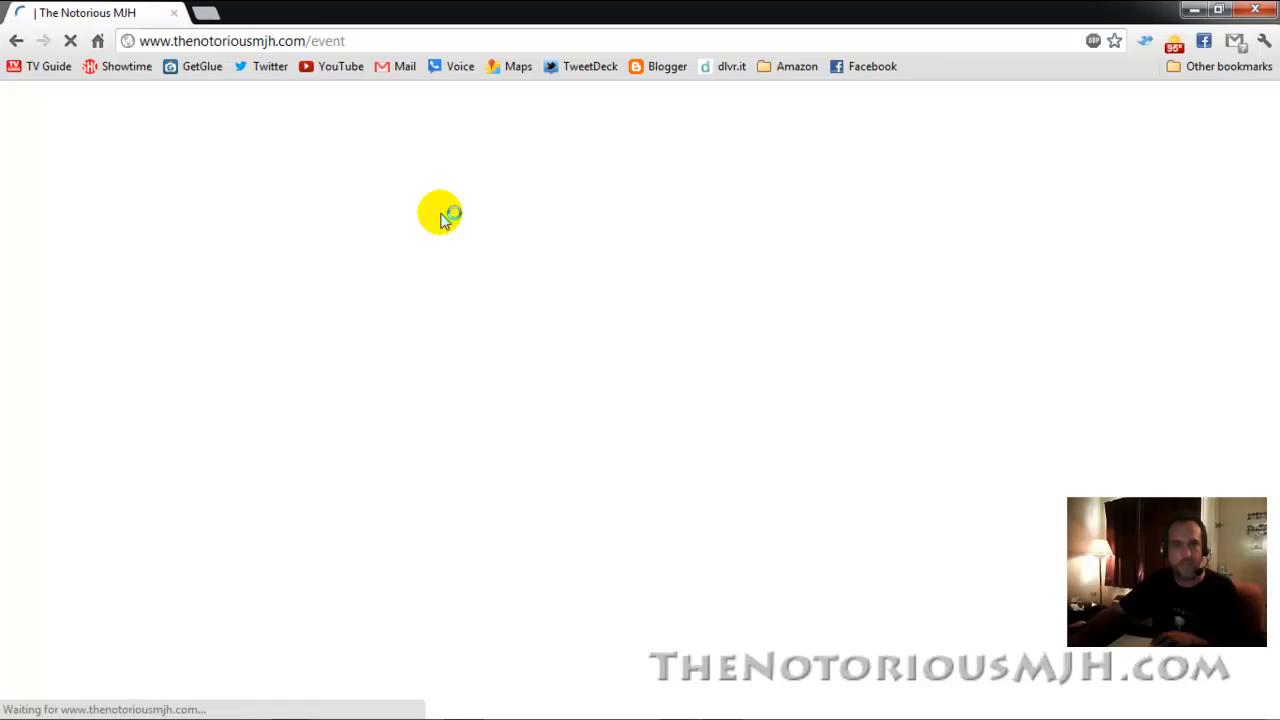
pyautogui.click(447, 202)
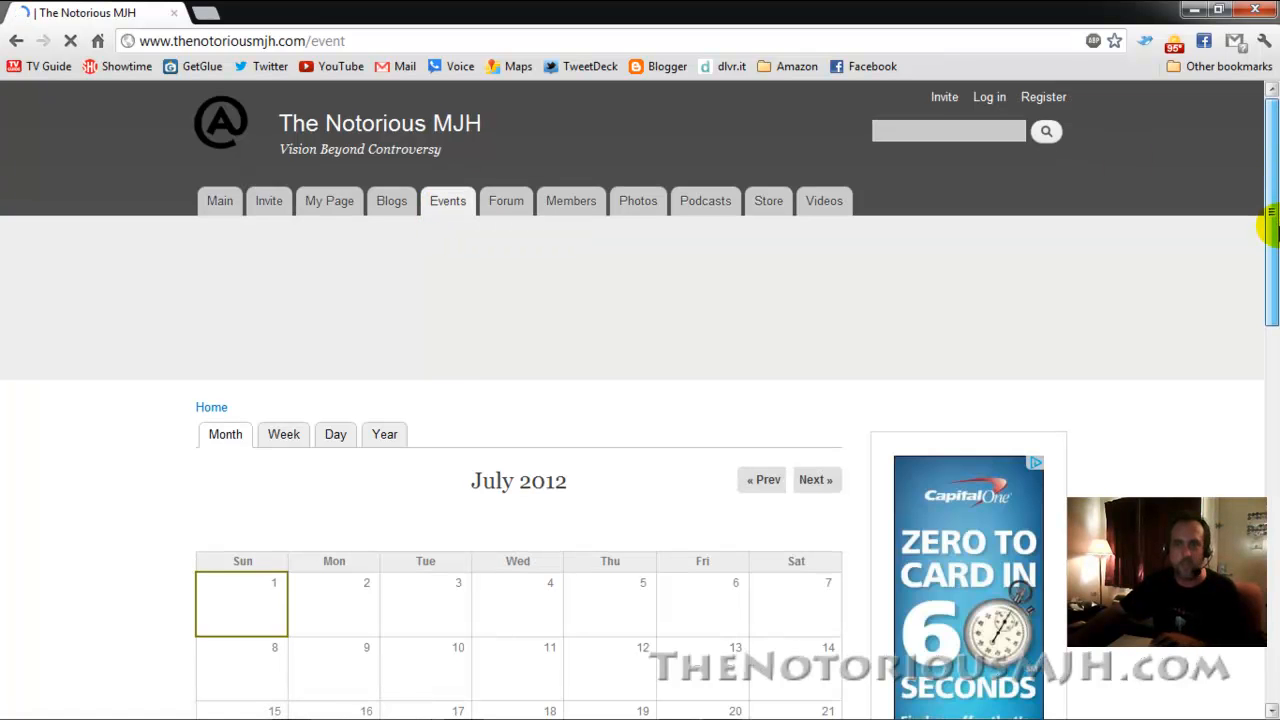
pyautogui.scroll(-3)
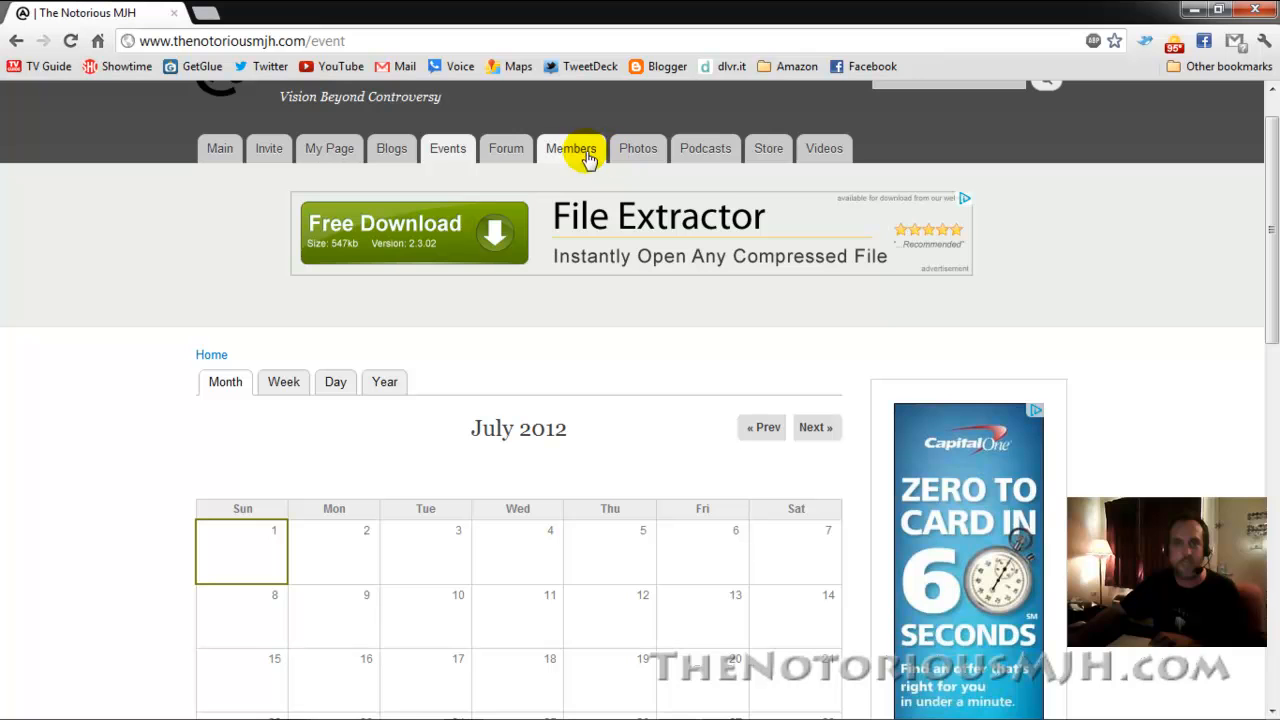
pyautogui.click(571, 148)
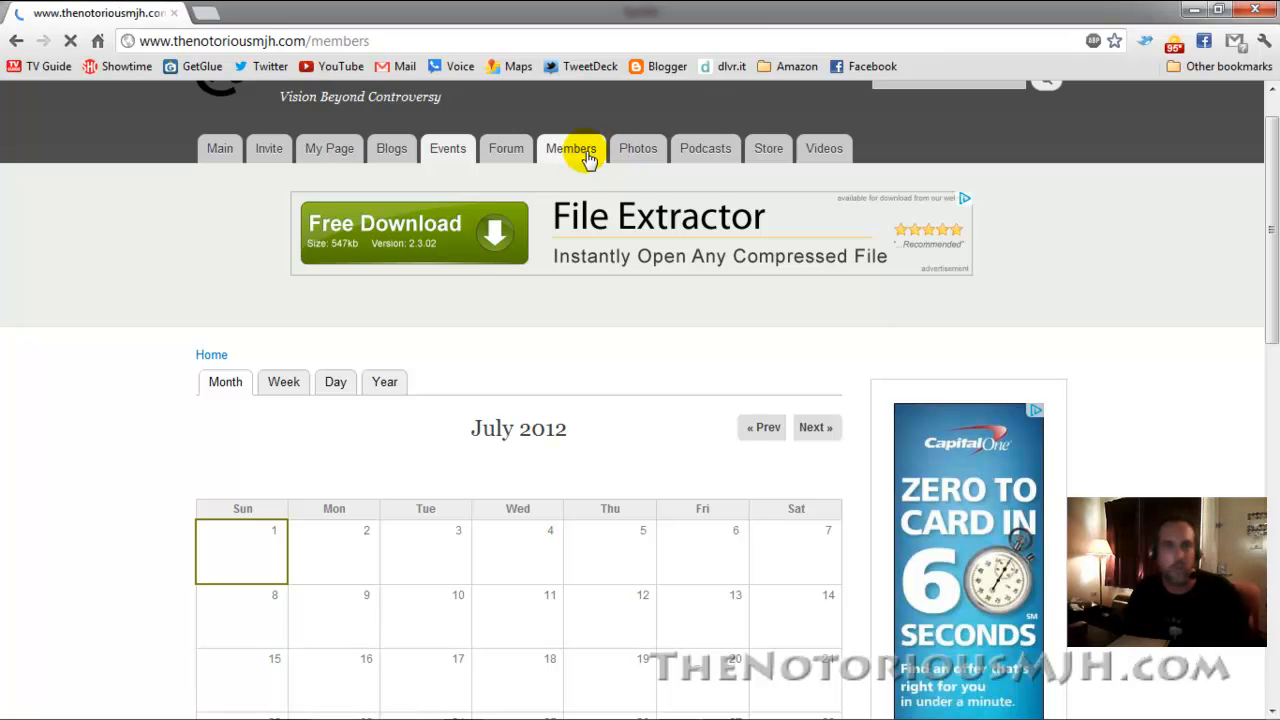
pyautogui.click(571, 148)
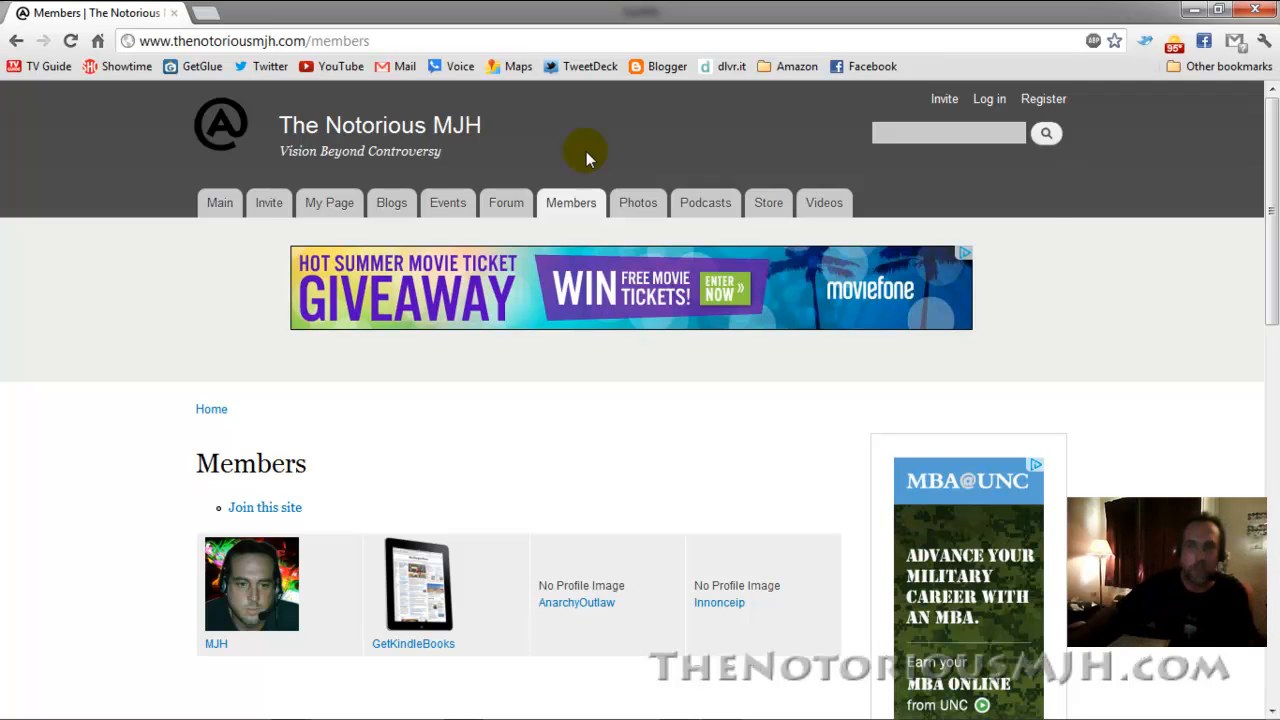
pyautogui.scroll(-3)
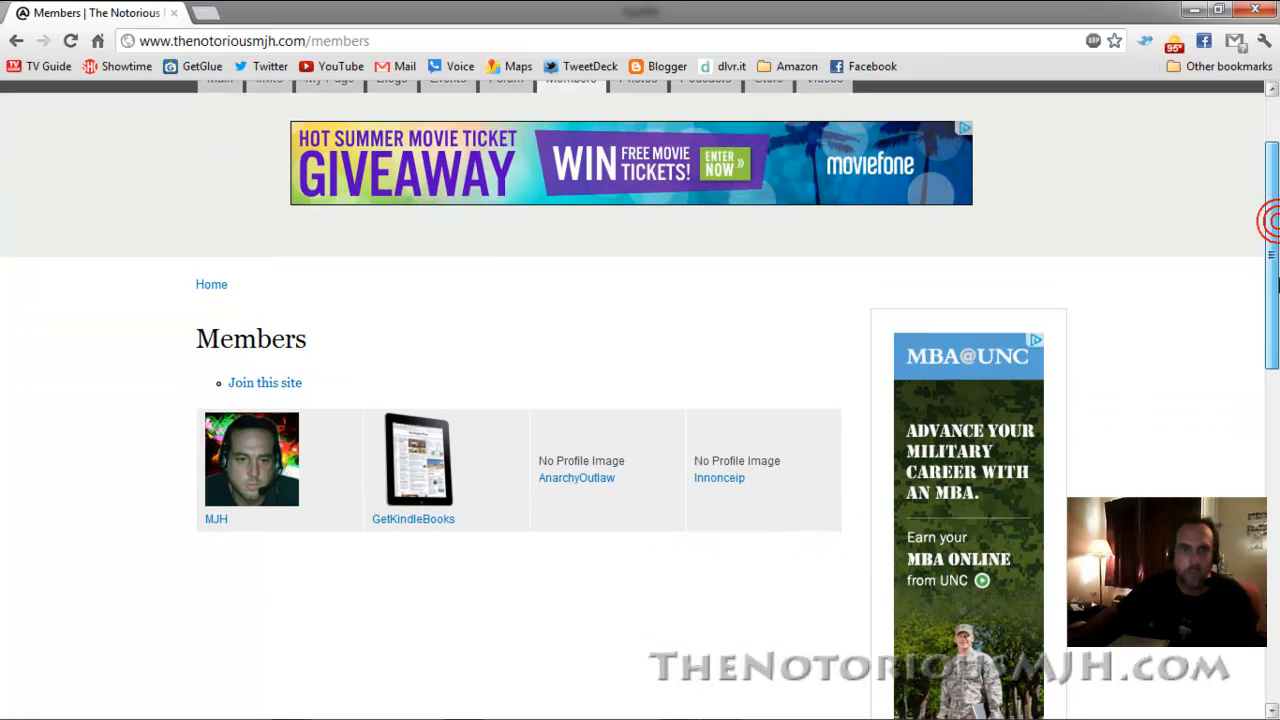
pyautogui.scroll(-3)
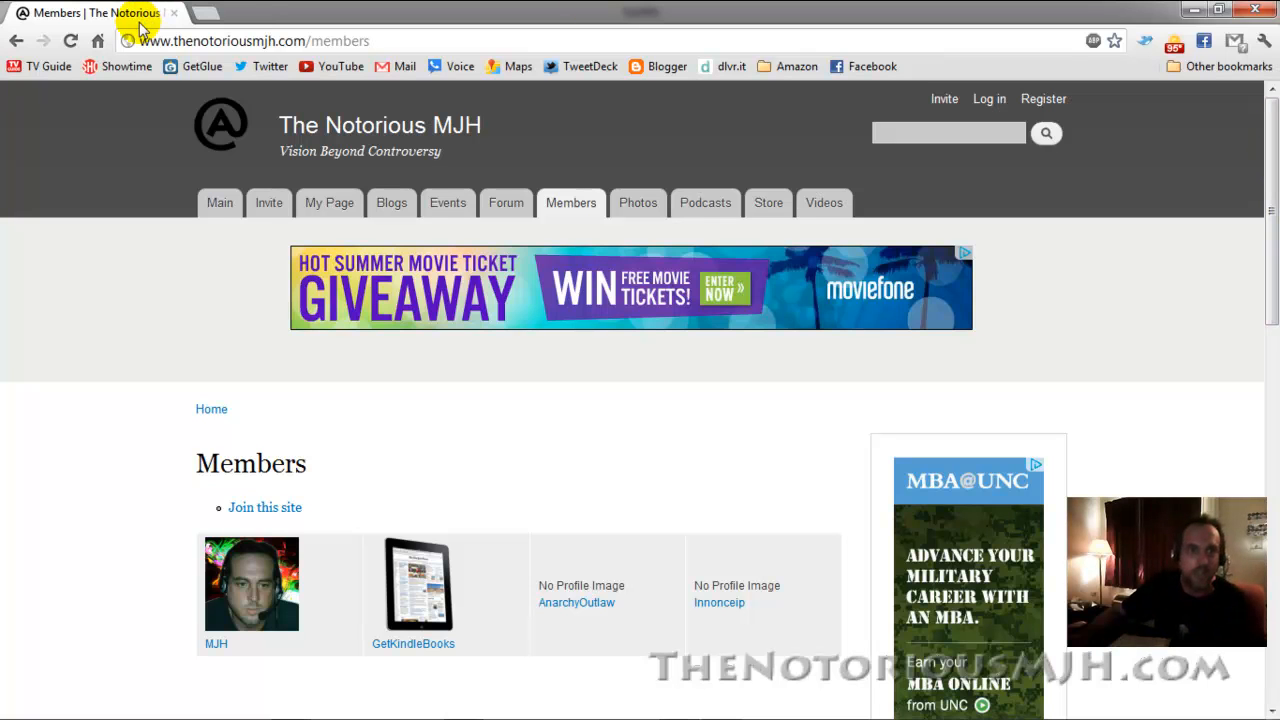
pyautogui.moveTo(140, 28)
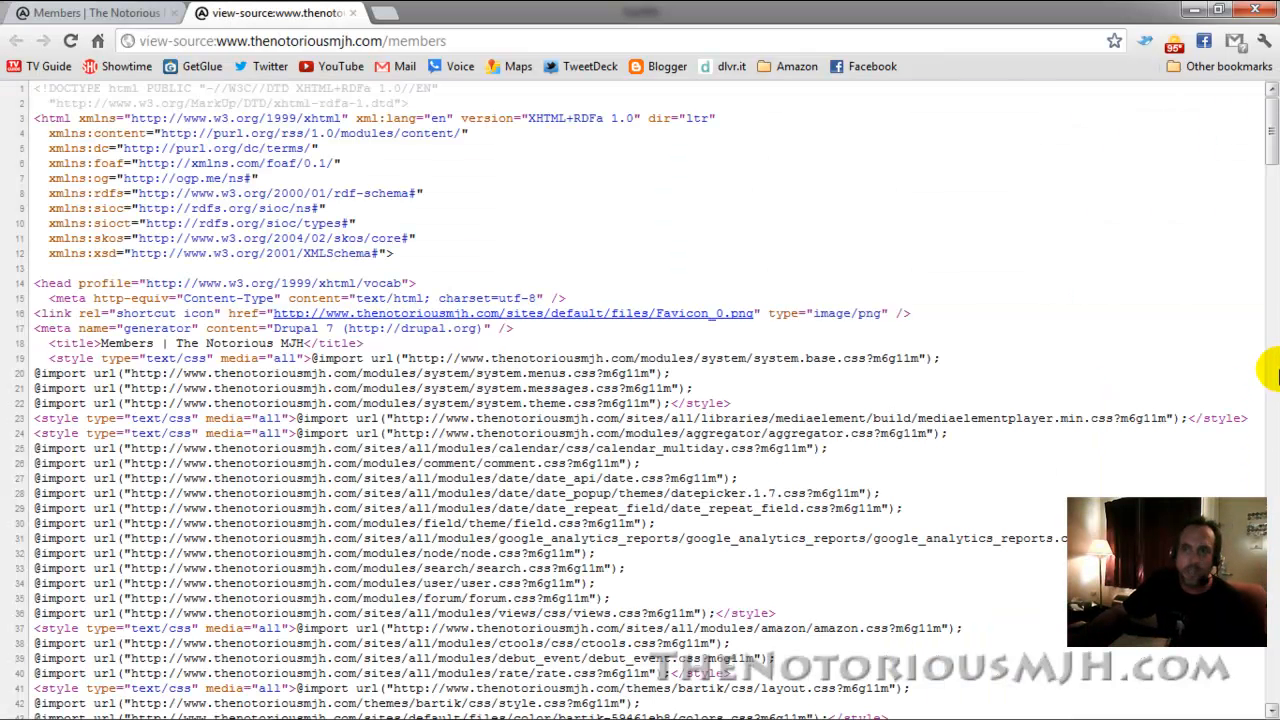
pyautogui.scroll(-3)
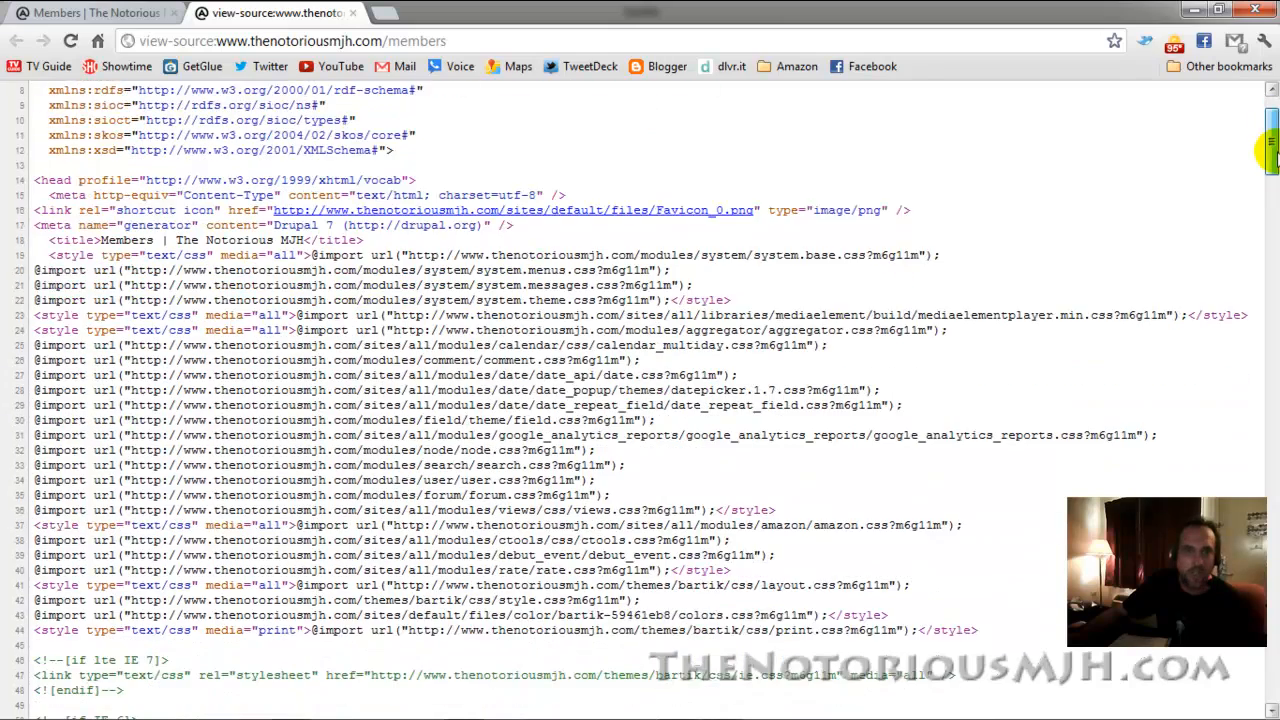
pyautogui.scroll(-3)
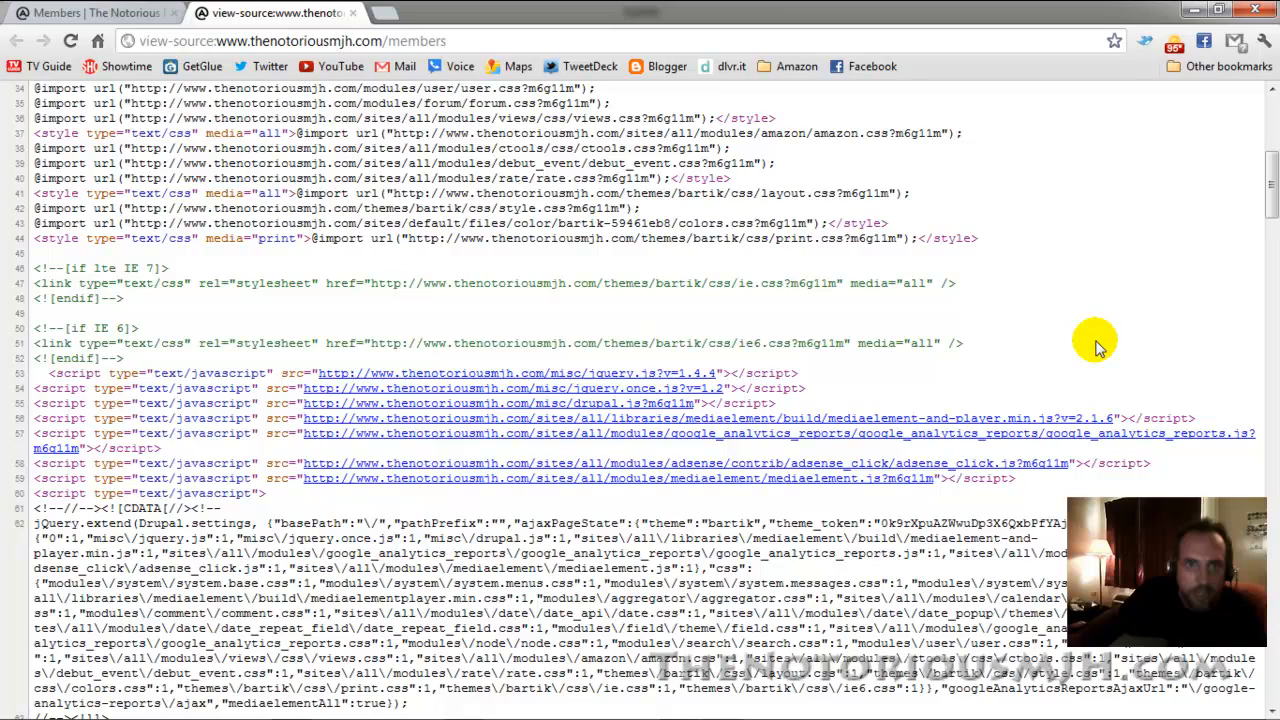
pyautogui.scroll(3)
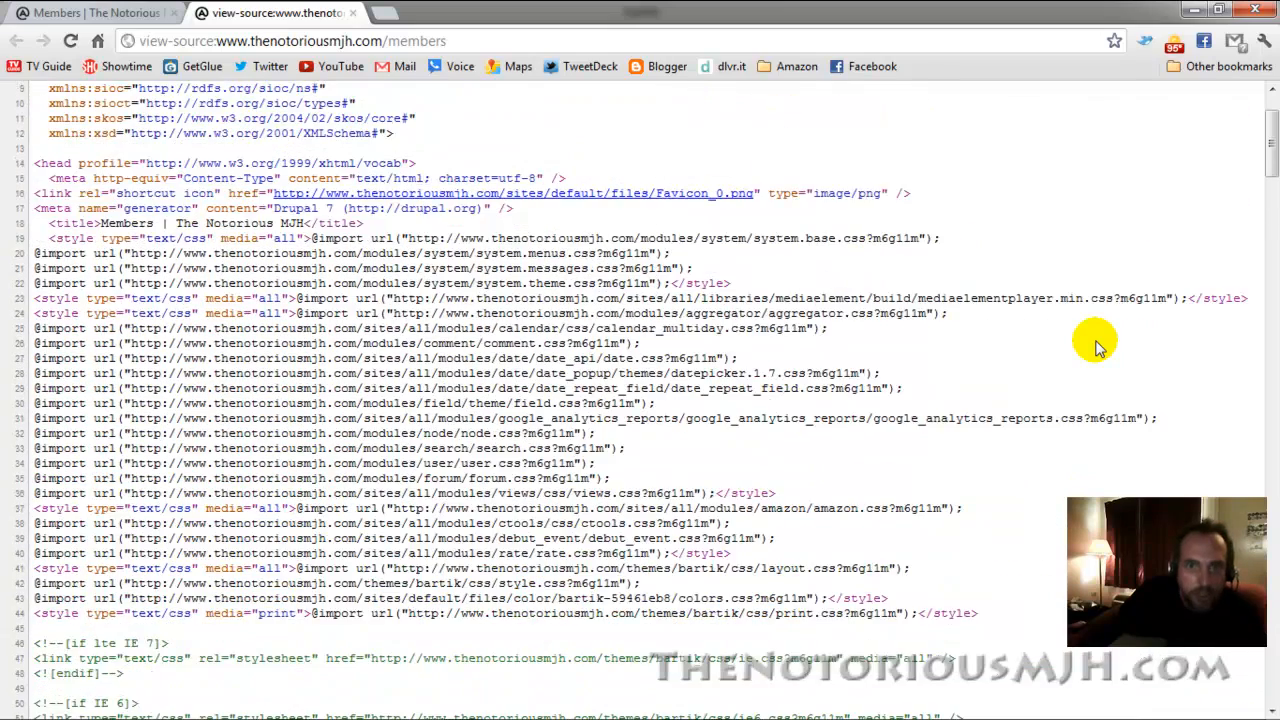
pyautogui.scroll(3)
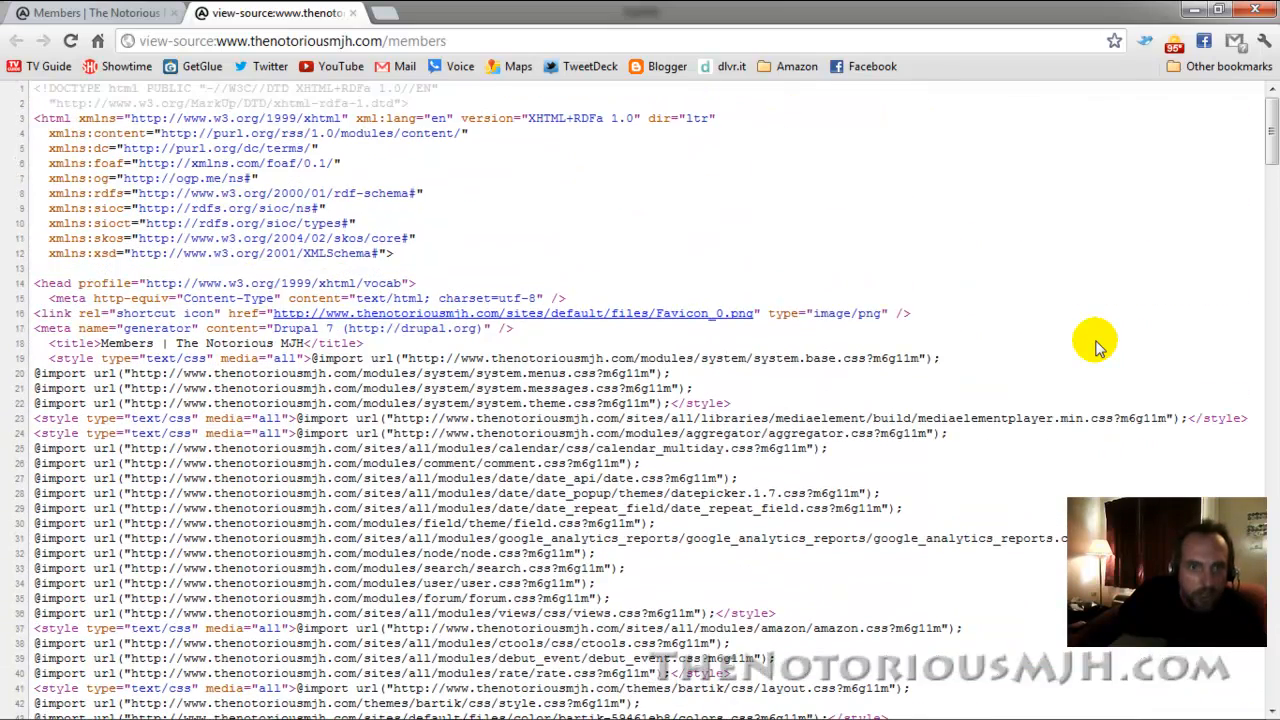
pyautogui.scroll(-3)
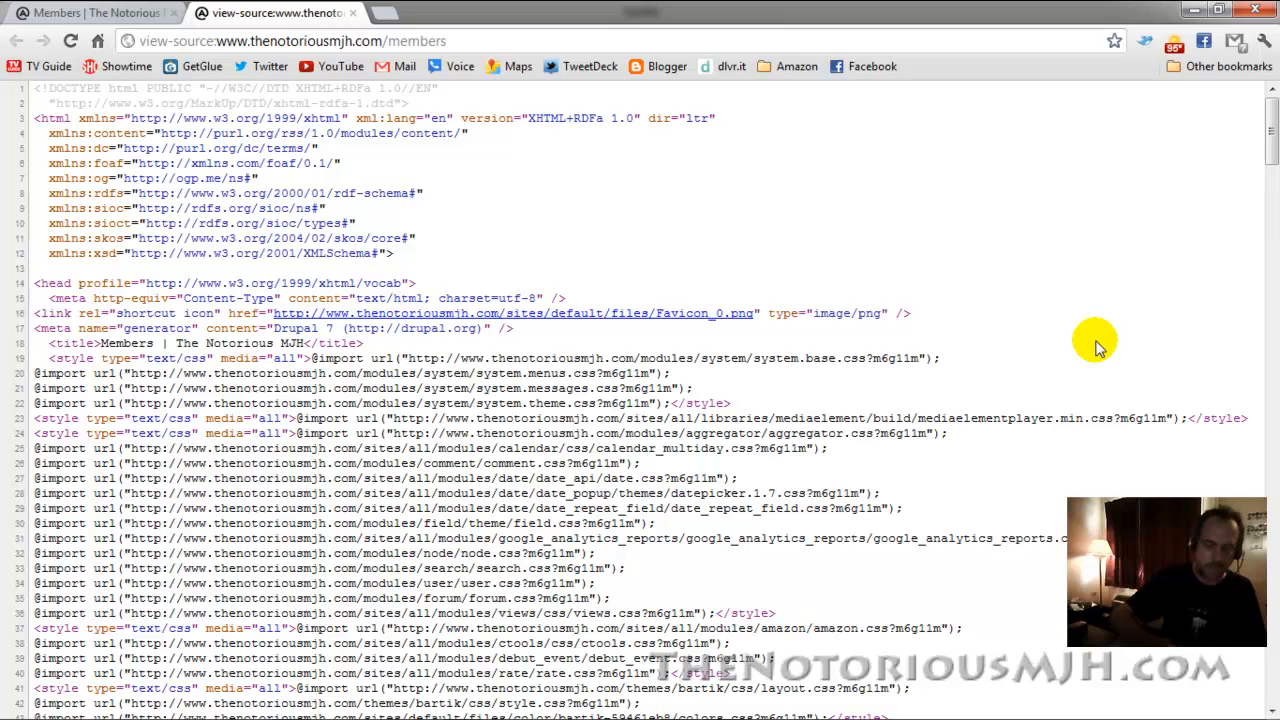
pyautogui.write('des')
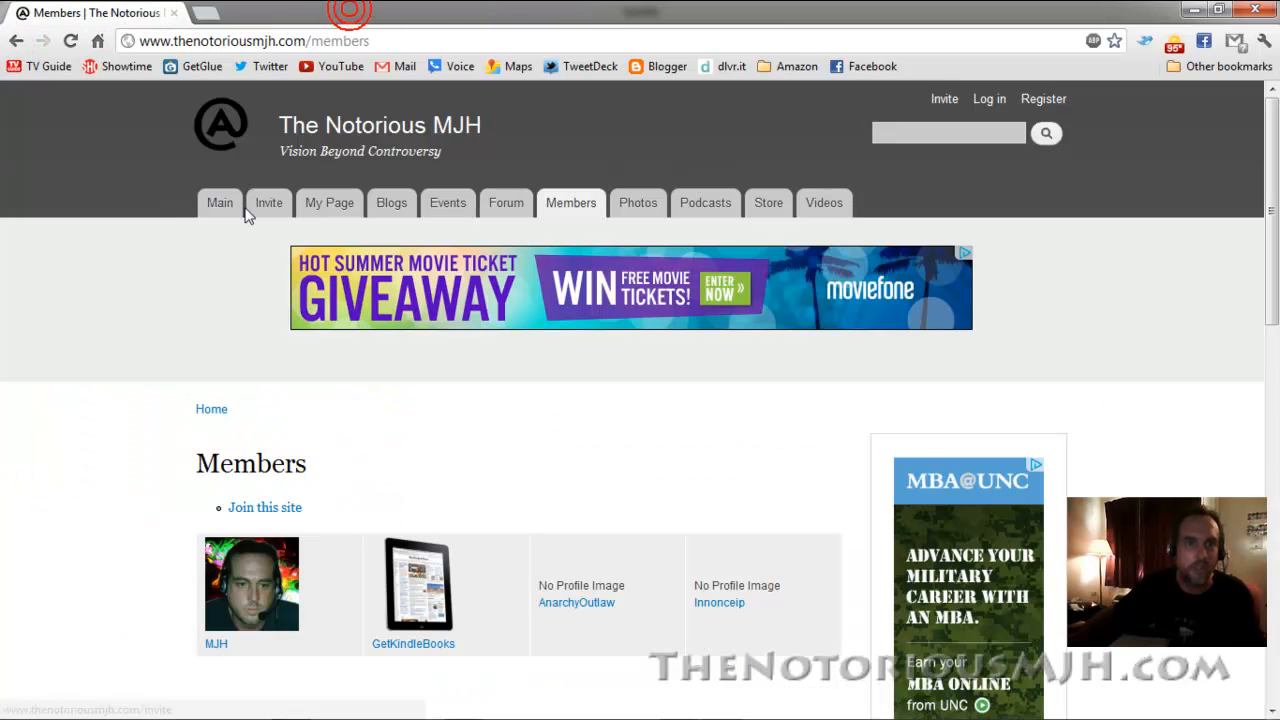
# - Open the Notorious MJH Main page and view its source code in a new tab
pyautogui.click(219, 202)
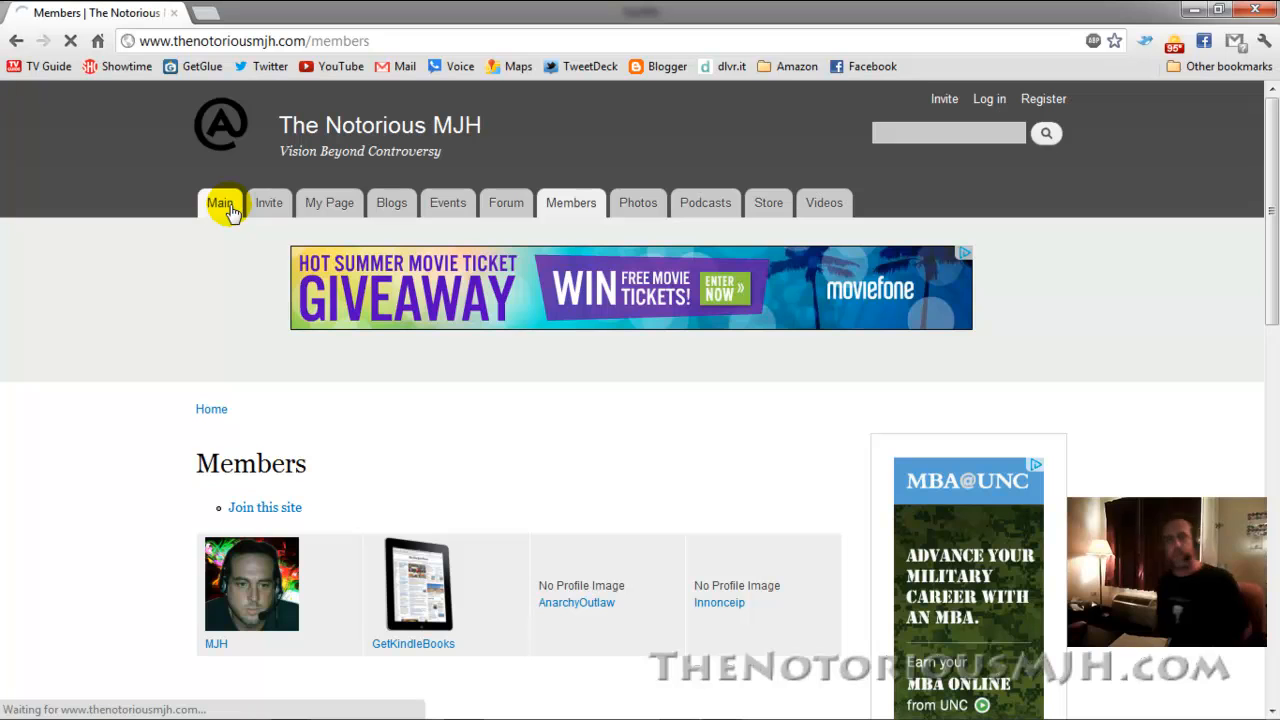
pyautogui.click(220, 202)
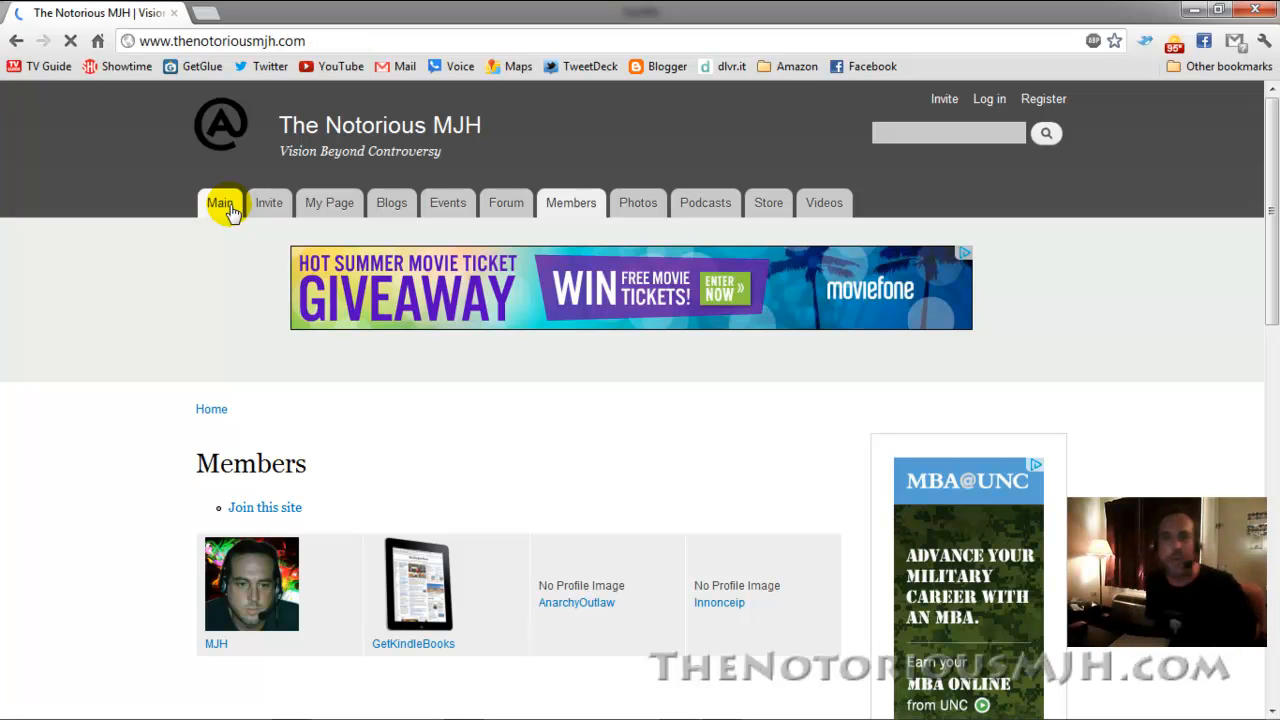
pyautogui.click(221, 202)
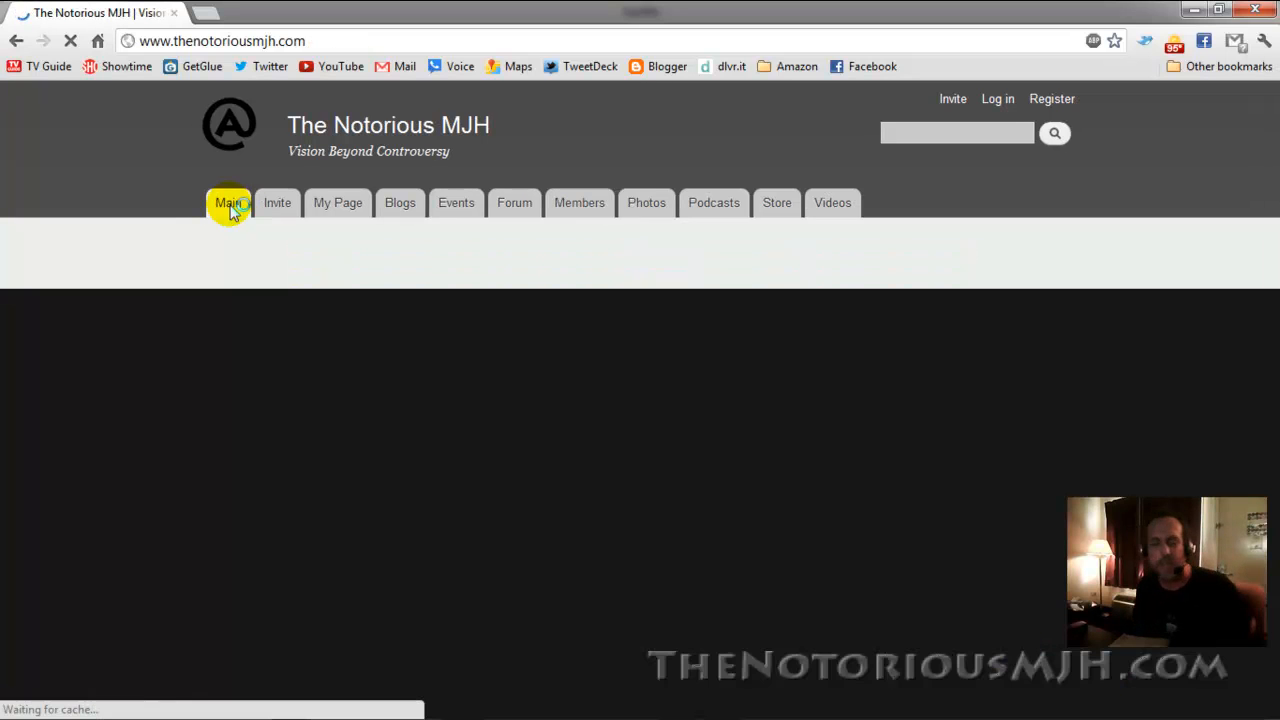
pyautogui.click(228, 202)
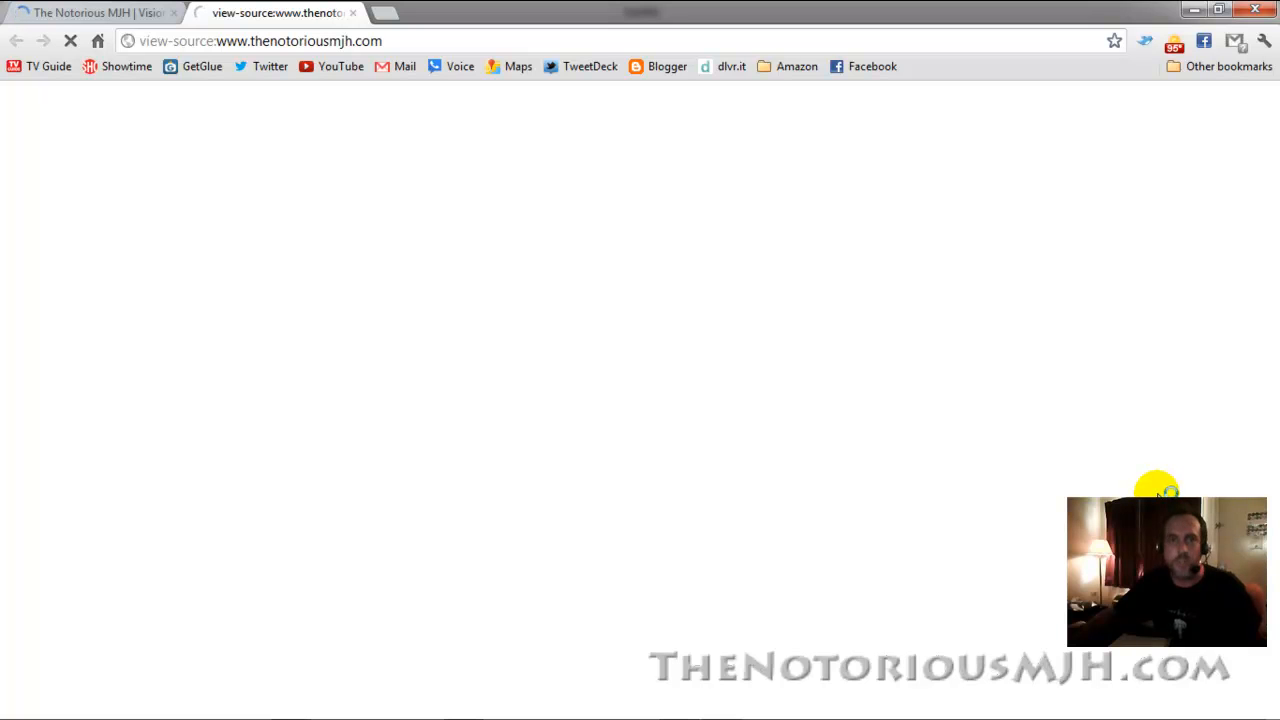
# - Scroll the homepage source to the meta description line, then begin typing 'tghe' in a new tab
pyautogui.click(70, 41)
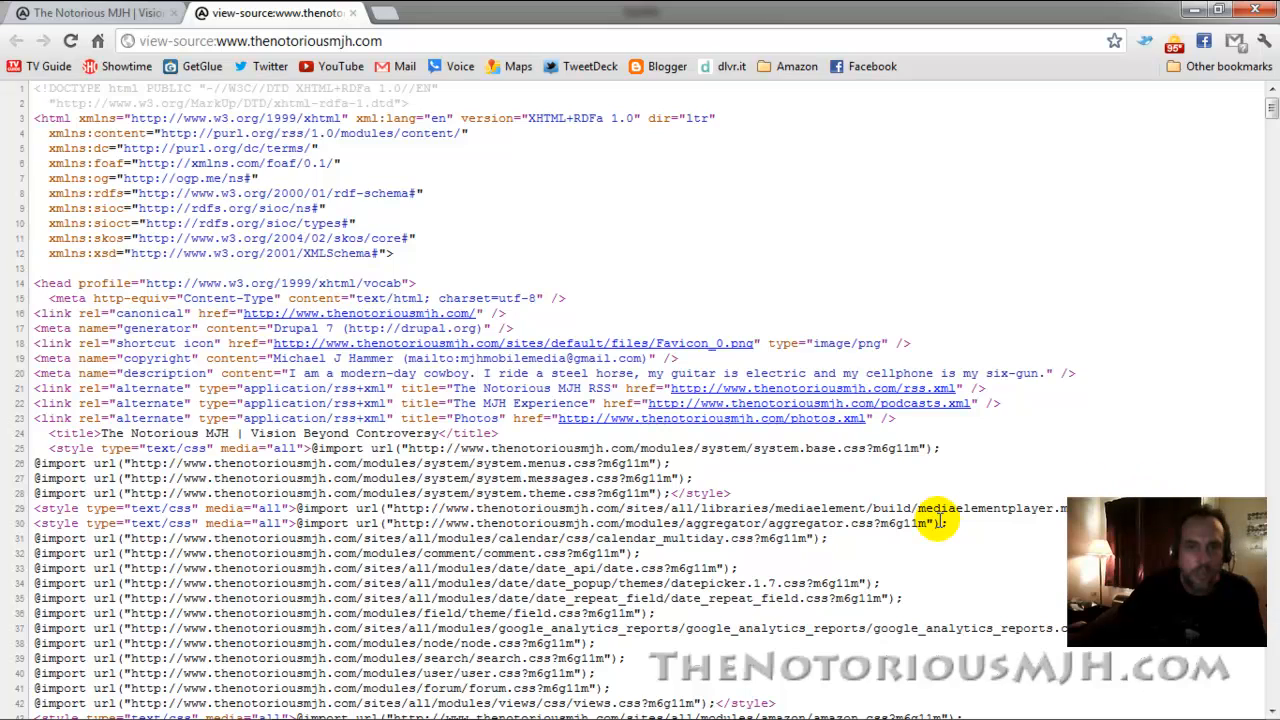
pyautogui.scroll(-3)
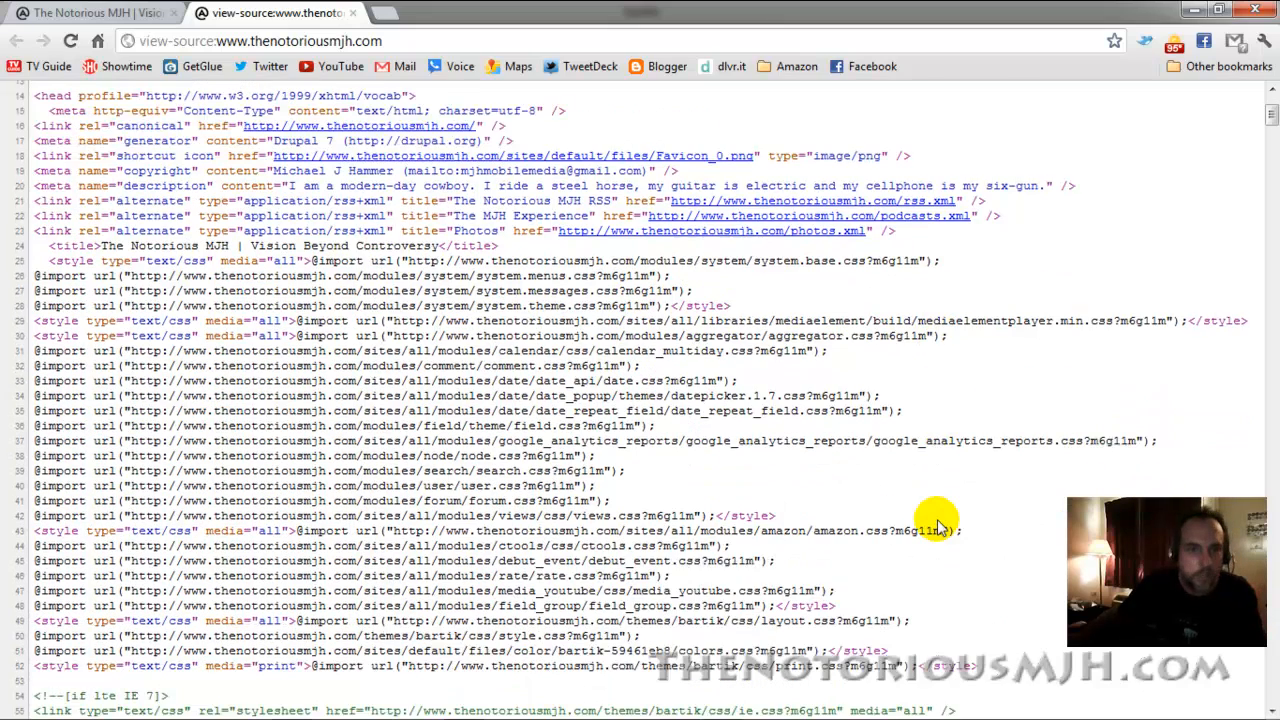
pyautogui.scroll(-3)
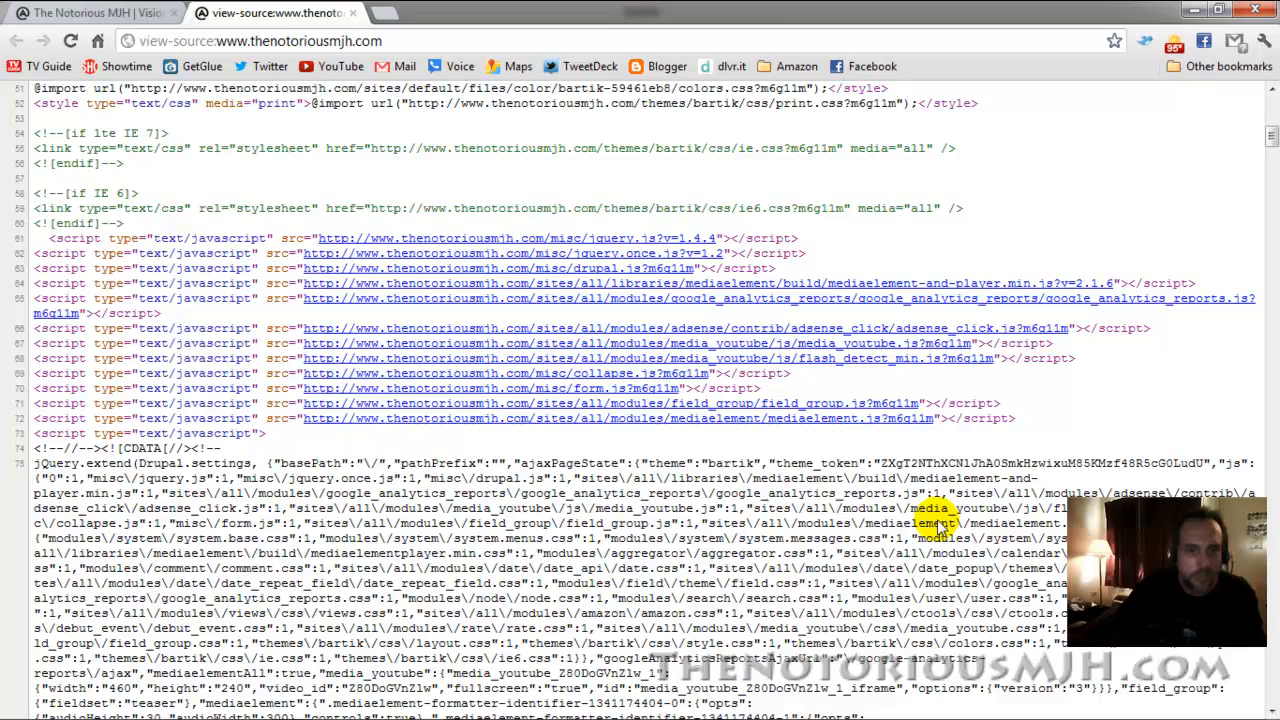
pyautogui.scroll(3)
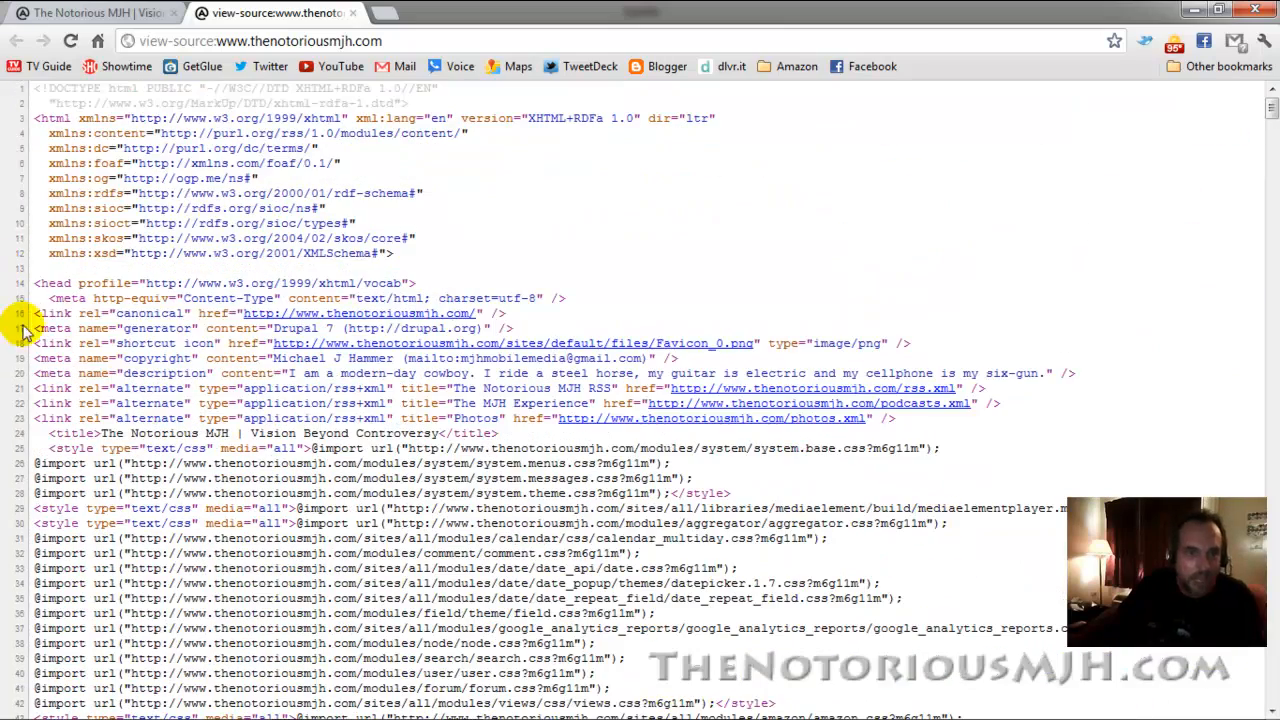
pyautogui.moveTo(1080, 375)
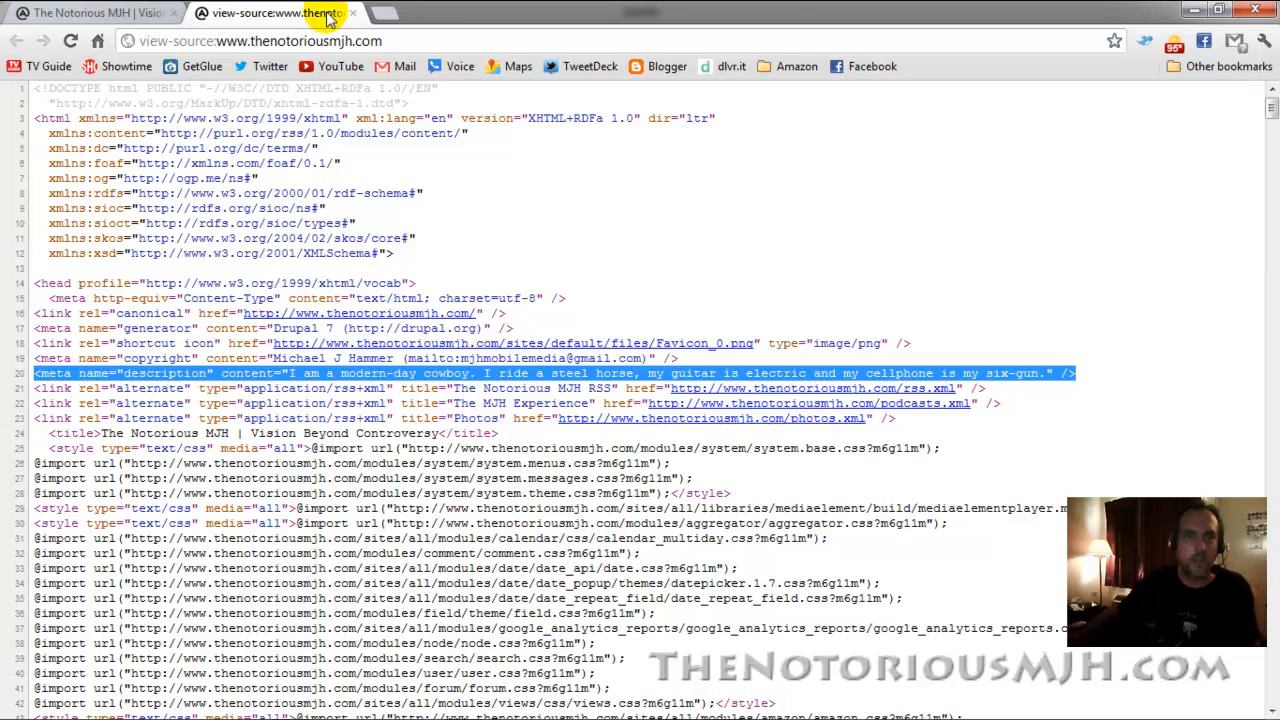
pyautogui.write('tghe')
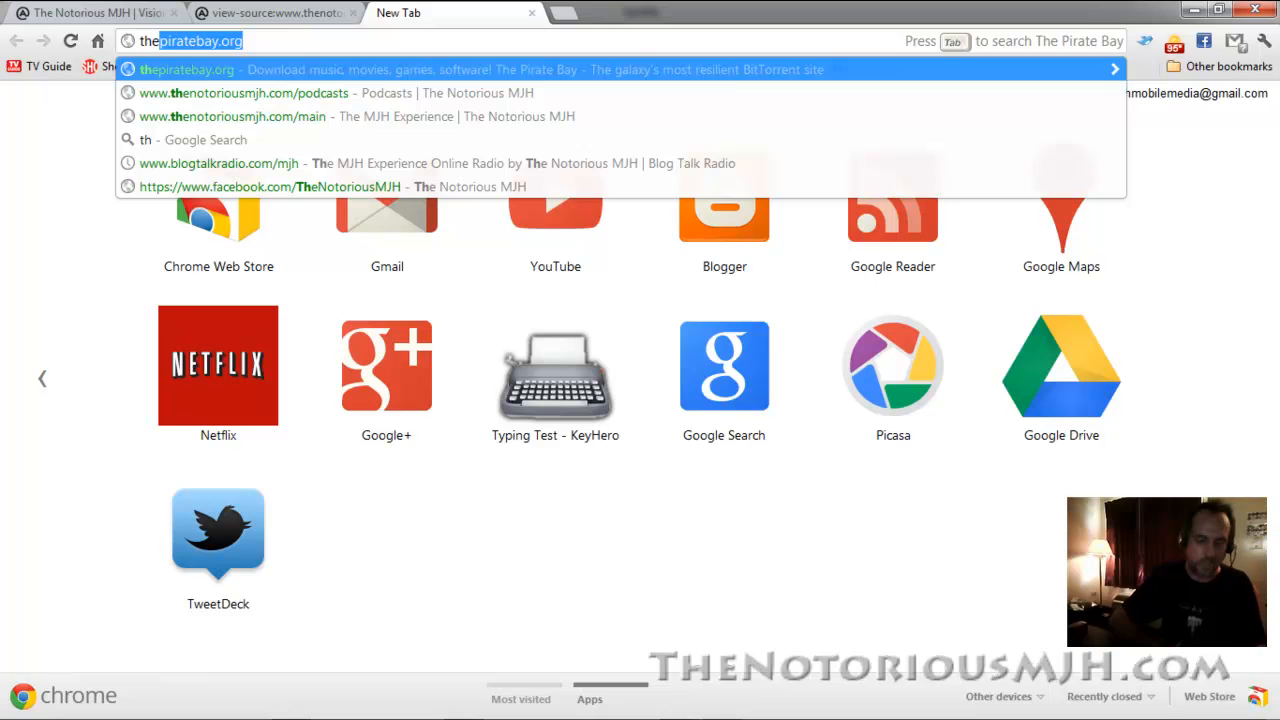
# - Search Google for 'the notorious mjh' from the new tab's address bar
pyautogui.write('the notorious')
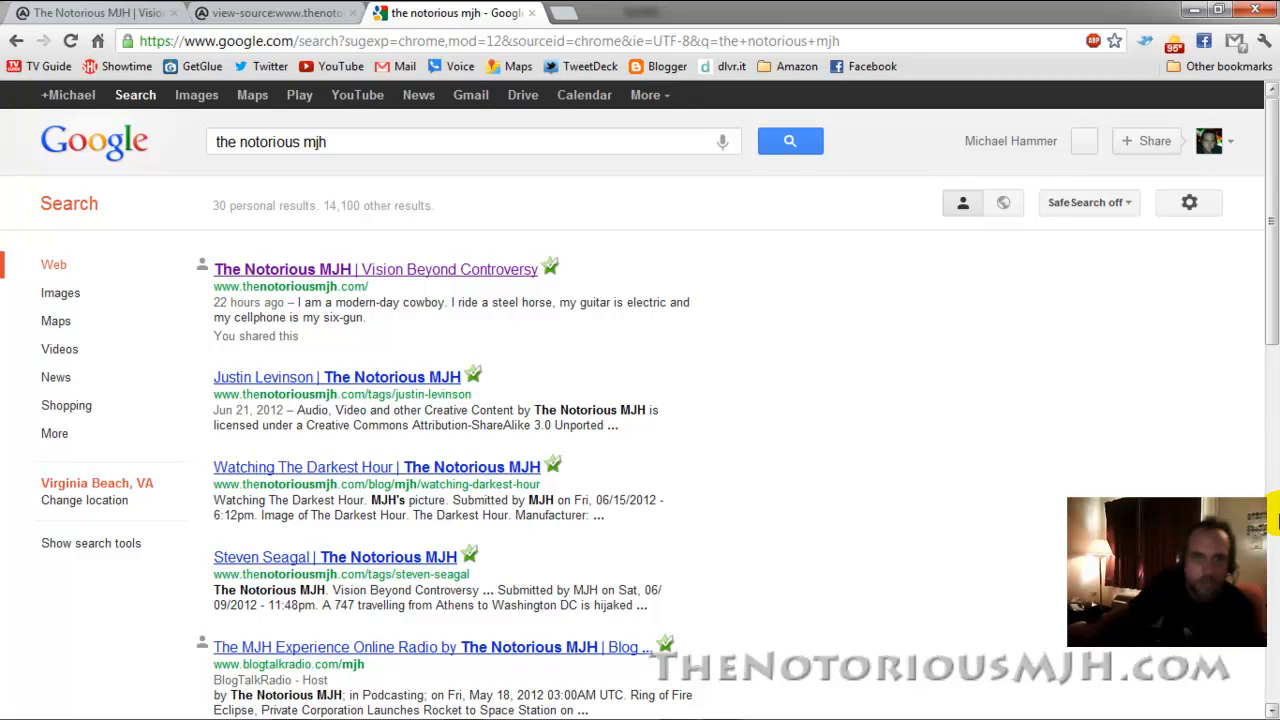
pyautogui.moveTo(493, 269)
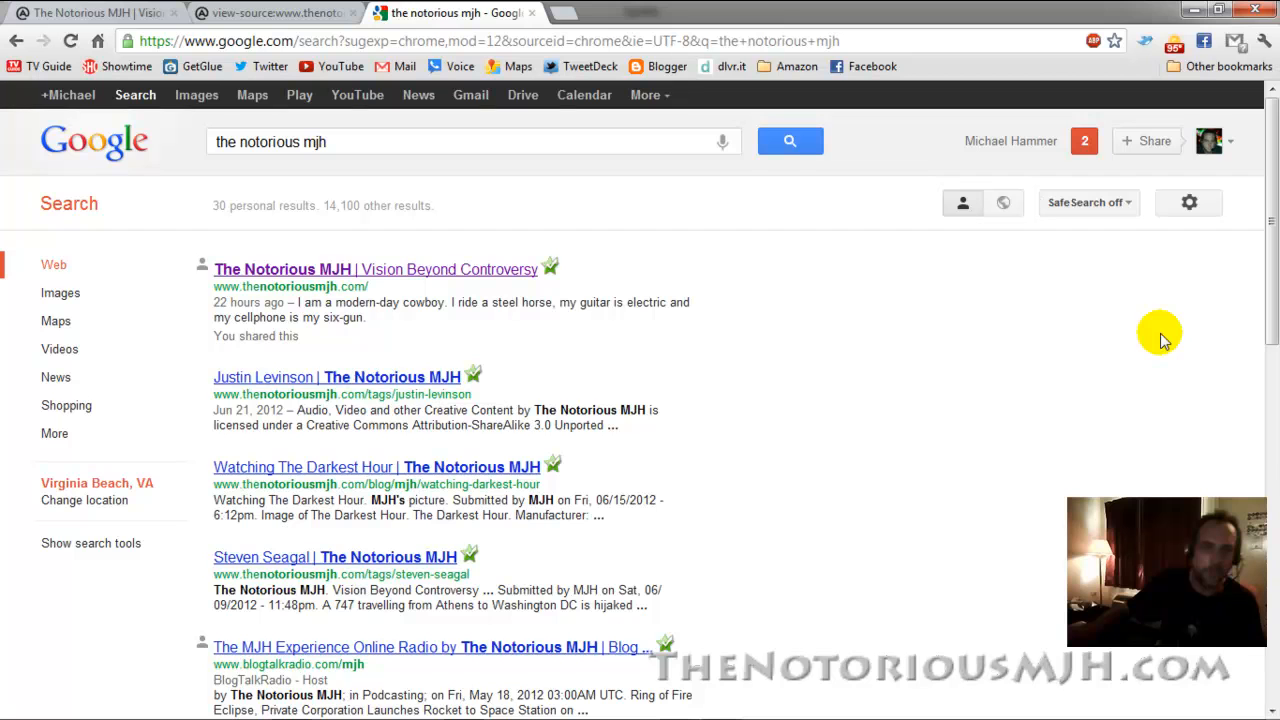
pyautogui.scroll(-3)
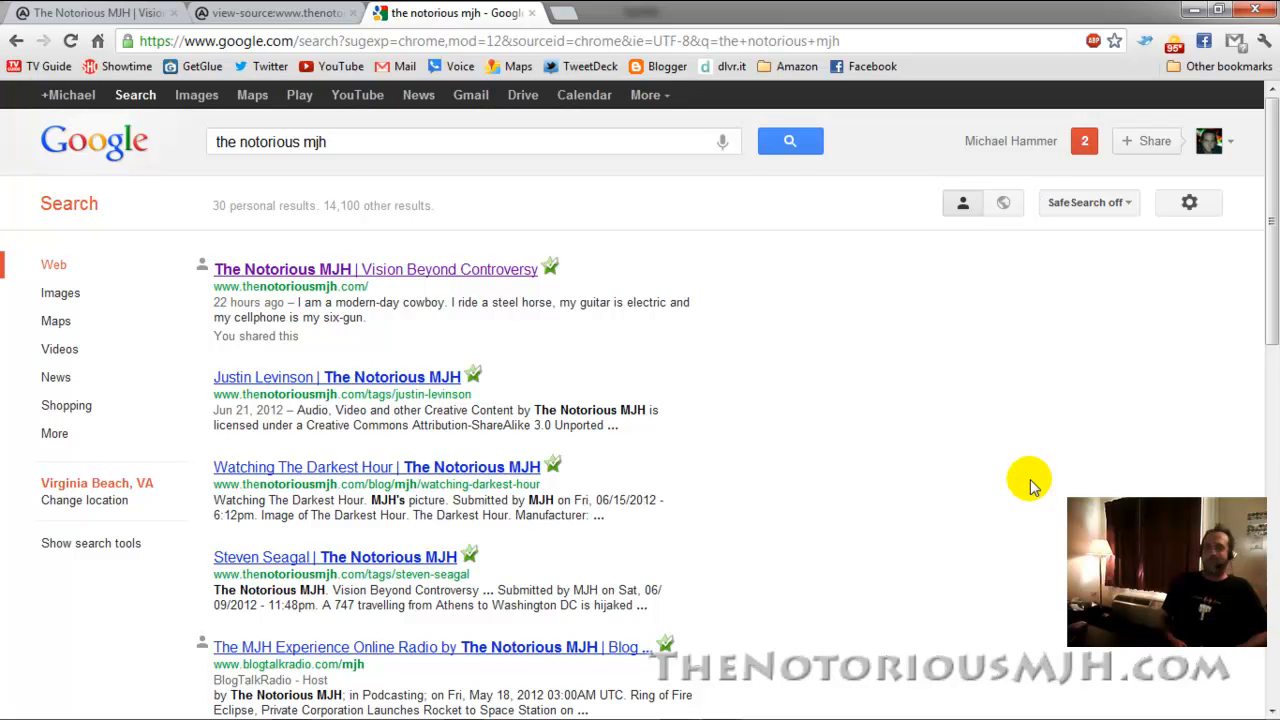
pyautogui.moveTo(1005, 497)
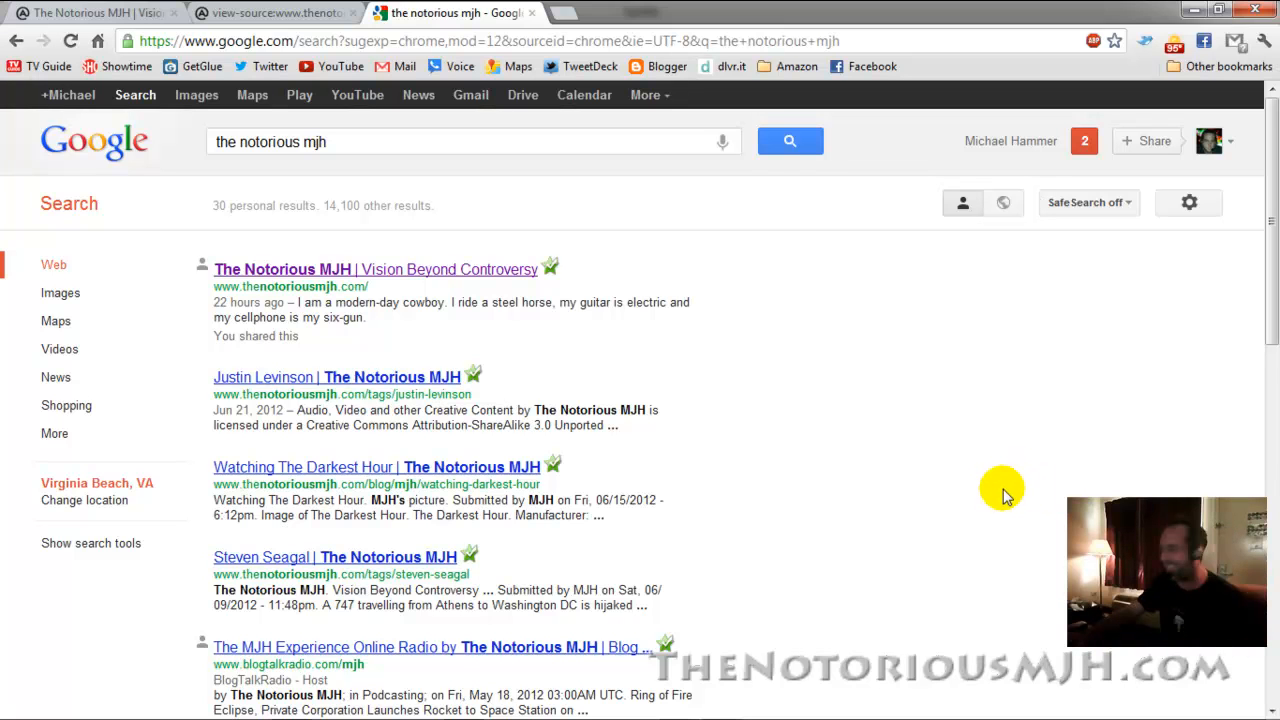
pyautogui.moveTo(937, 537)
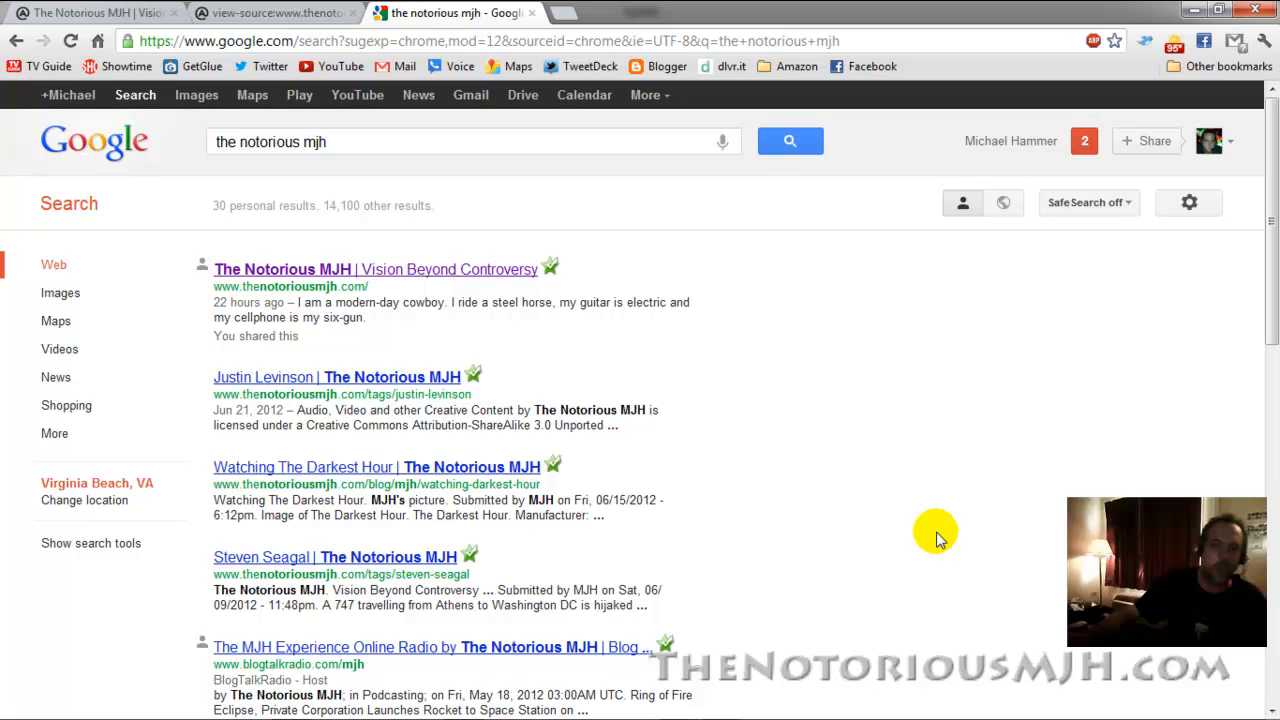